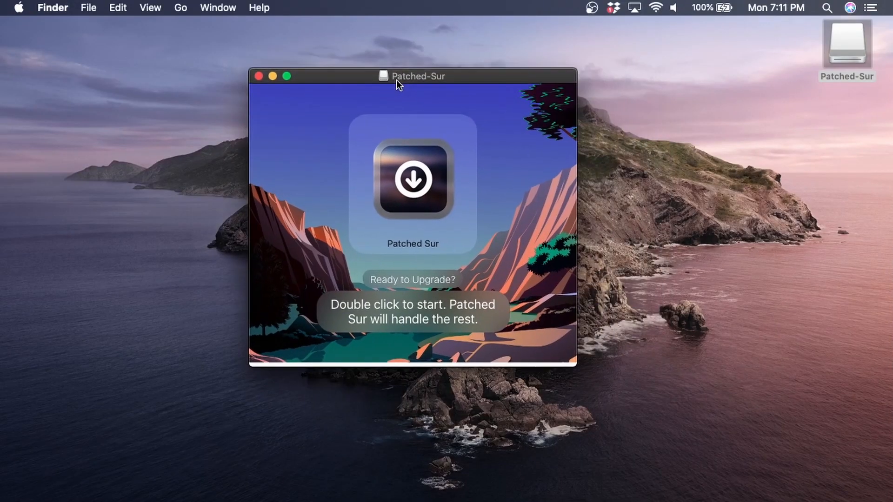
{"action": "mouse_move", "coordinate": [411, 210]}
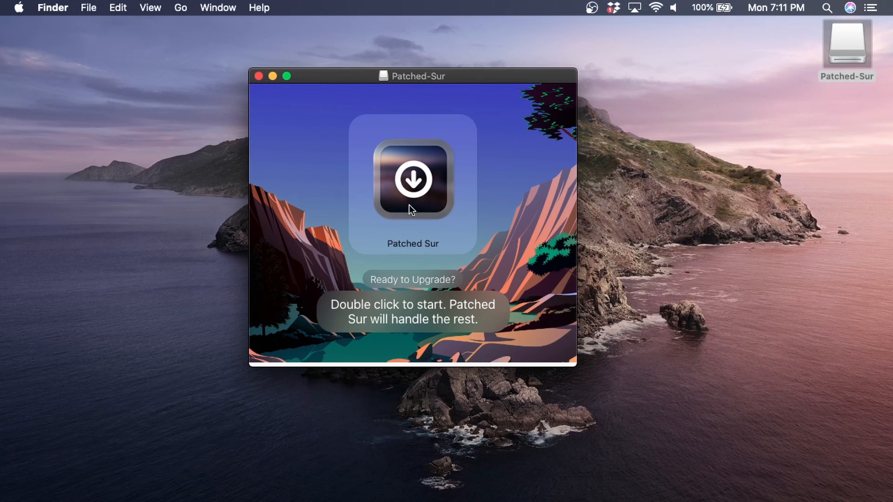
{"action": "mouse_move", "coordinate": [790, 190]}
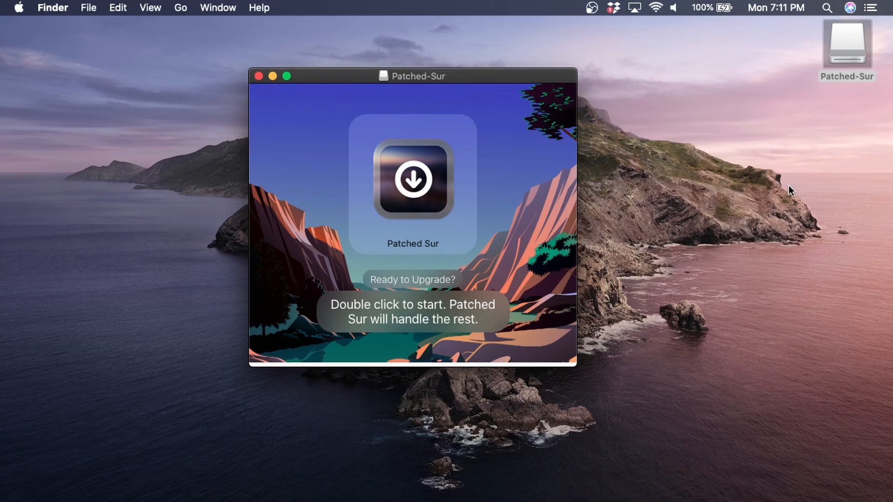
{"action": "mouse_move", "coordinate": [594, 357]}
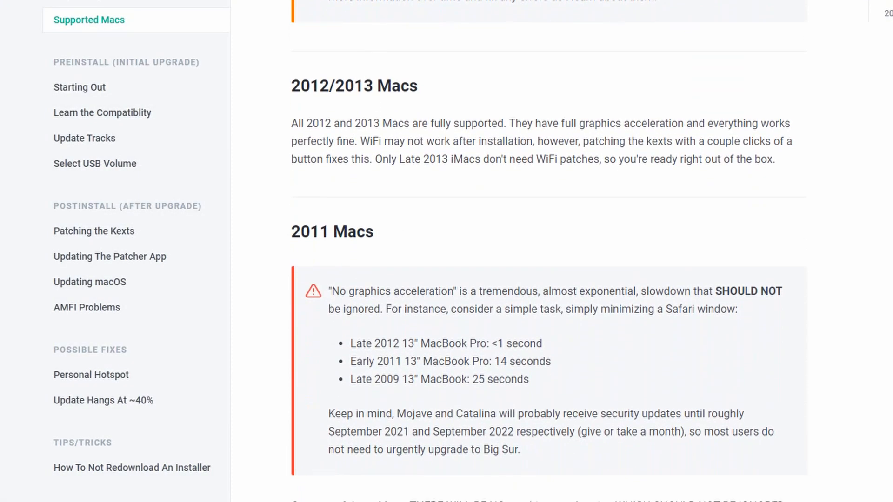
Launch Patched Sur, allow it past the security prompt, and clear the welcome and beta warning.
{"action": "scroll", "scroll_direction": "down", "scroll_amount": 3}
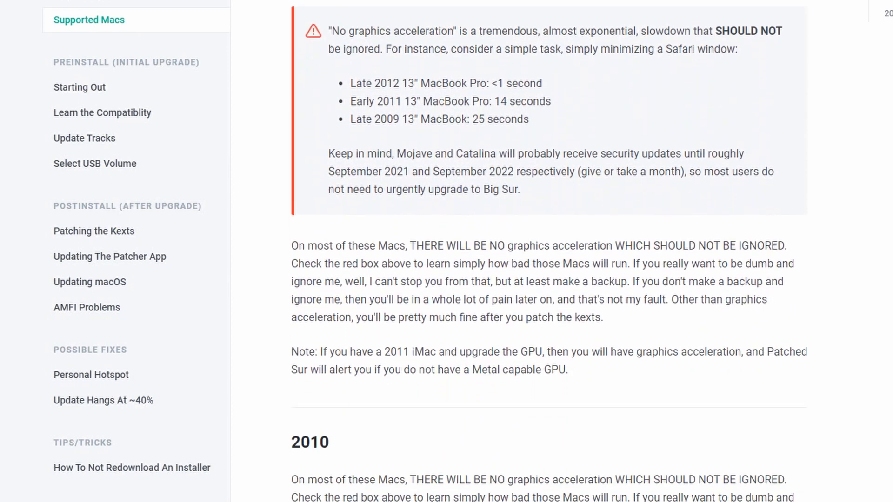
{"action": "scroll", "scroll_direction": "down", "scroll_amount": 3}
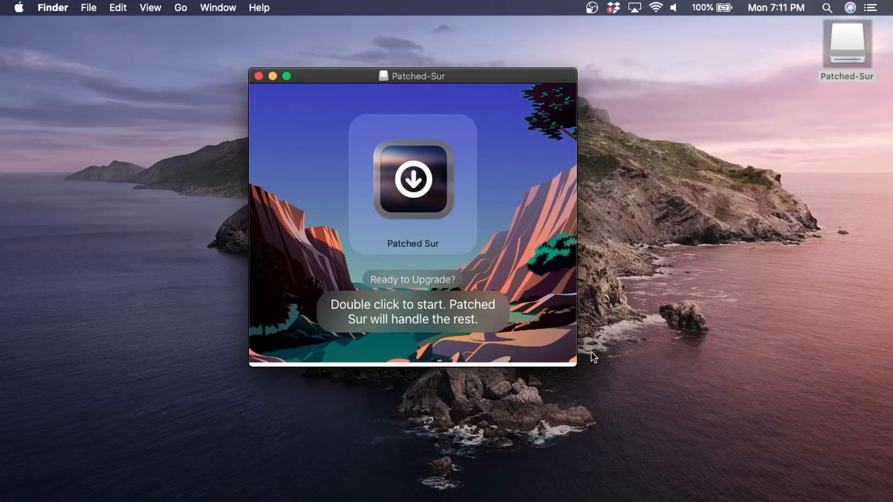
{"action": "mouse_move", "coordinate": [428, 158]}
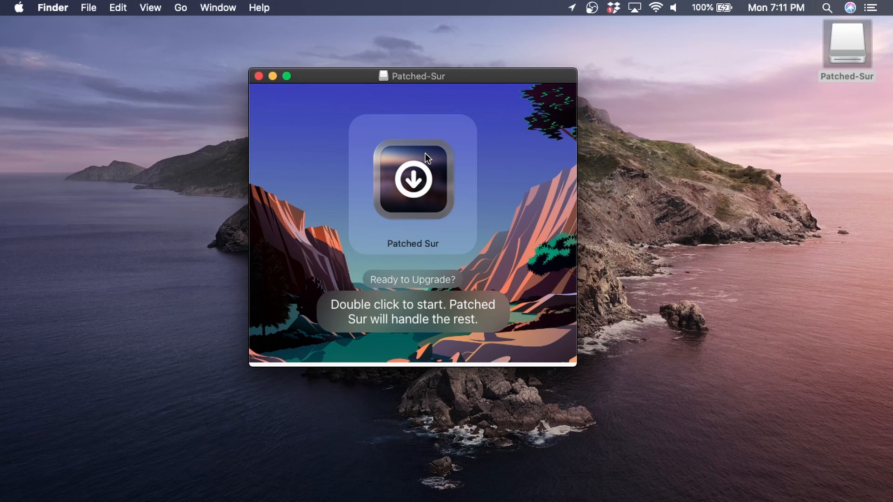
{"action": "mouse_move", "coordinate": [459, 168]}
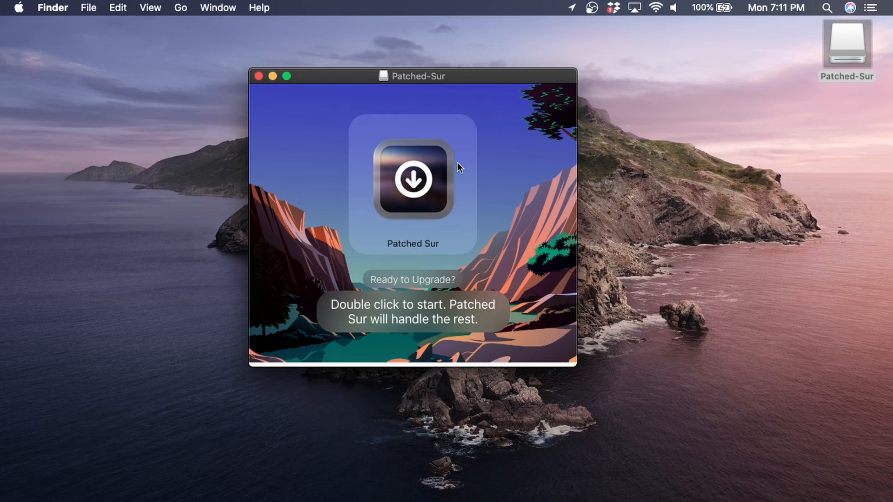
{"action": "left_click", "coordinate": [412, 179]}
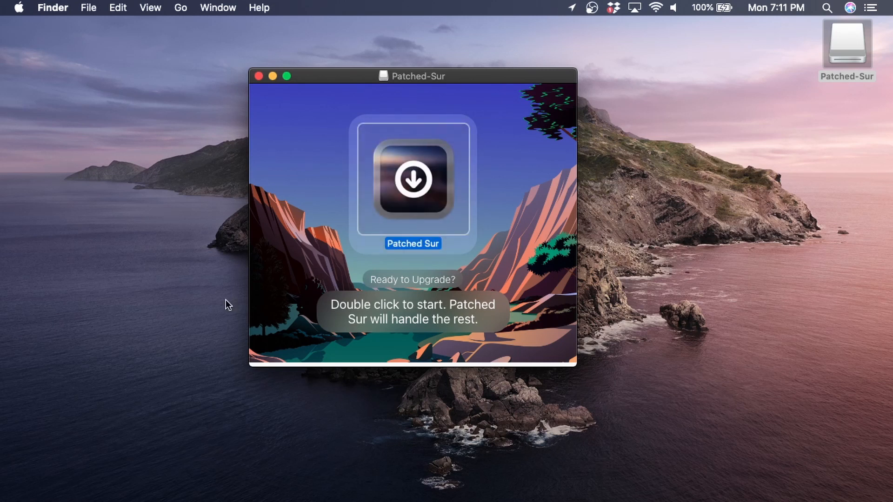
{"action": "double_click", "coordinate": [413, 178]}
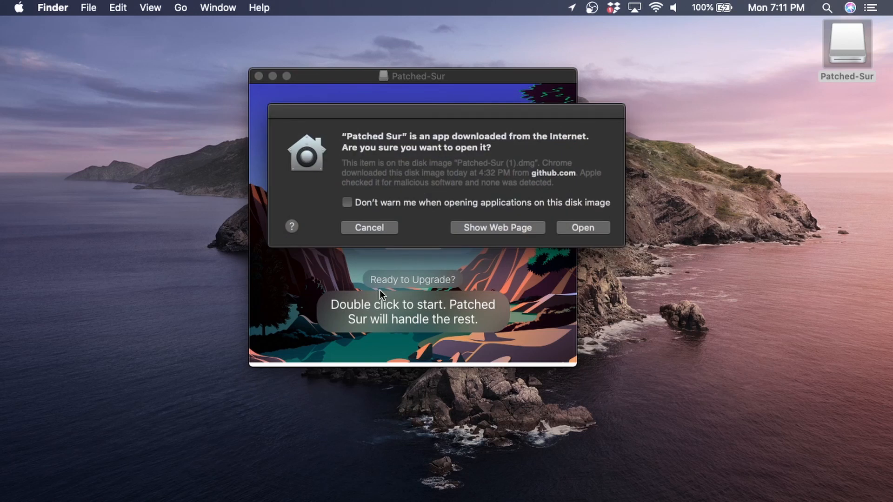
{"action": "mouse_move", "coordinate": [580, 228]}
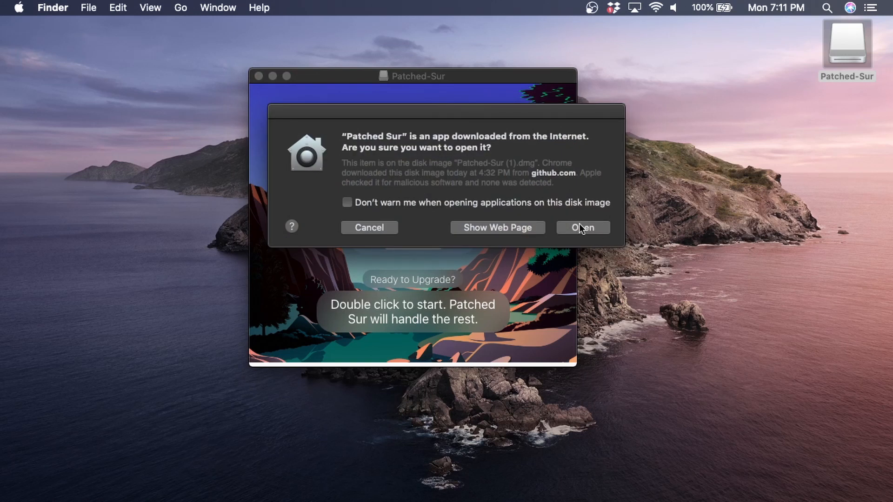
{"action": "left_click", "coordinate": [582, 228]}
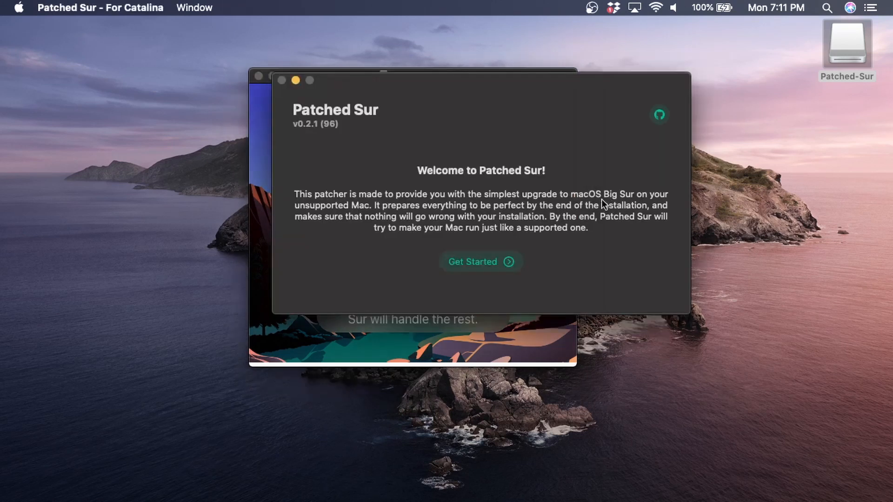
{"action": "left_click", "coordinate": [480, 261]}
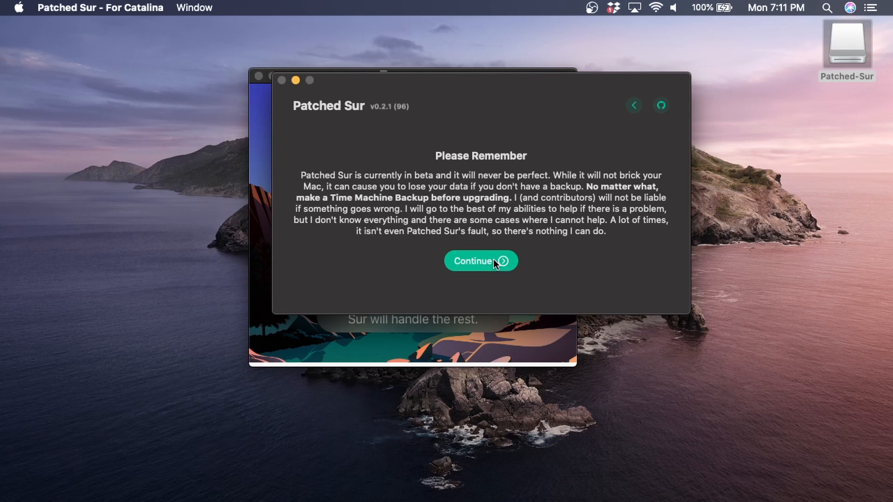
{"action": "left_click", "coordinate": [480, 261]}
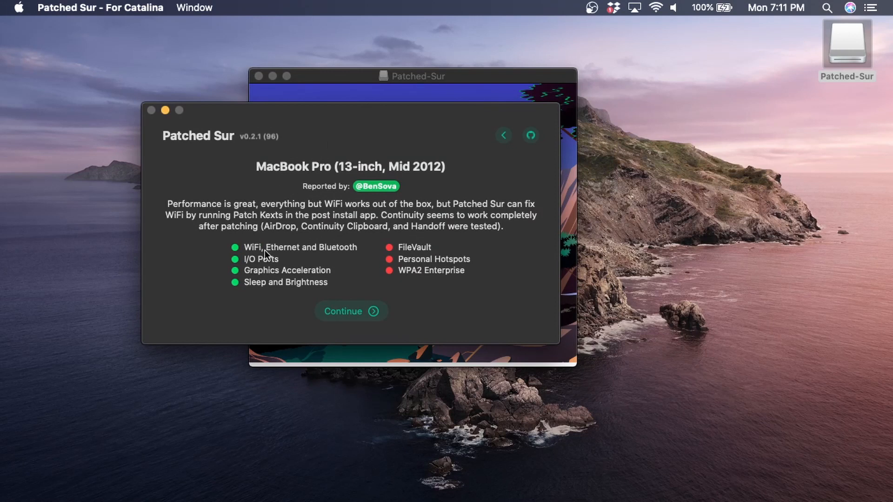
{"action": "mouse_move", "coordinate": [408, 274]}
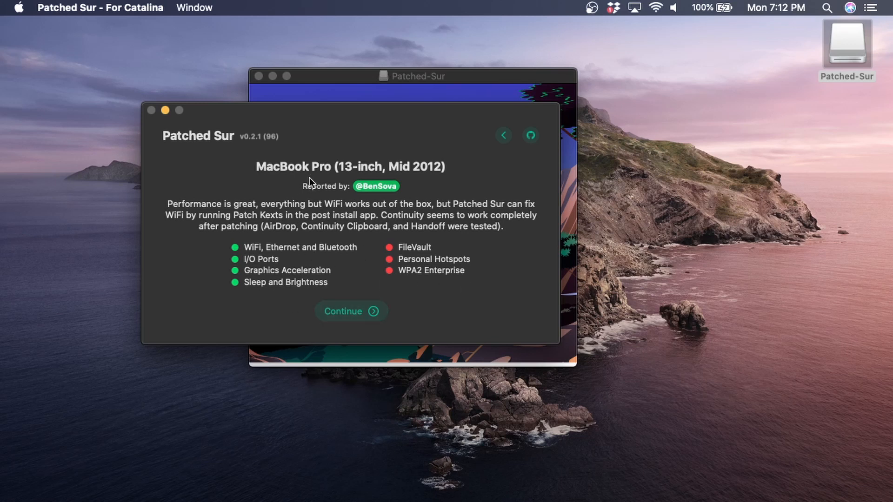
{"action": "mouse_move", "coordinate": [285, 188]}
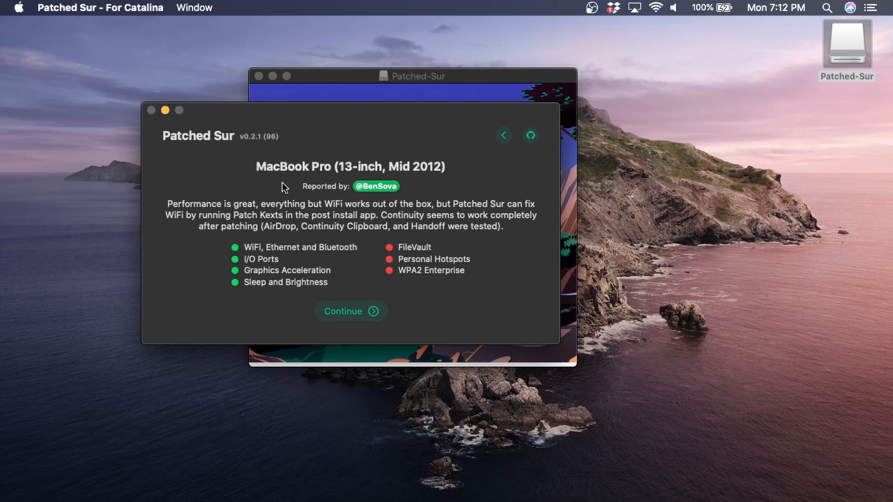
{"action": "mouse_move", "coordinate": [338, 290]}
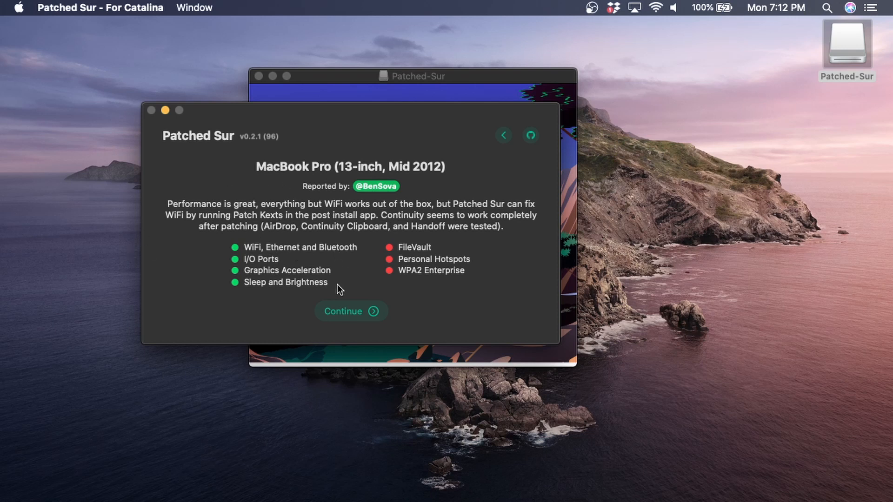
Move past the compatibility report, keep the Release track, and pick macOS 11.5.1.
{"action": "left_click", "coordinate": [350, 312]}
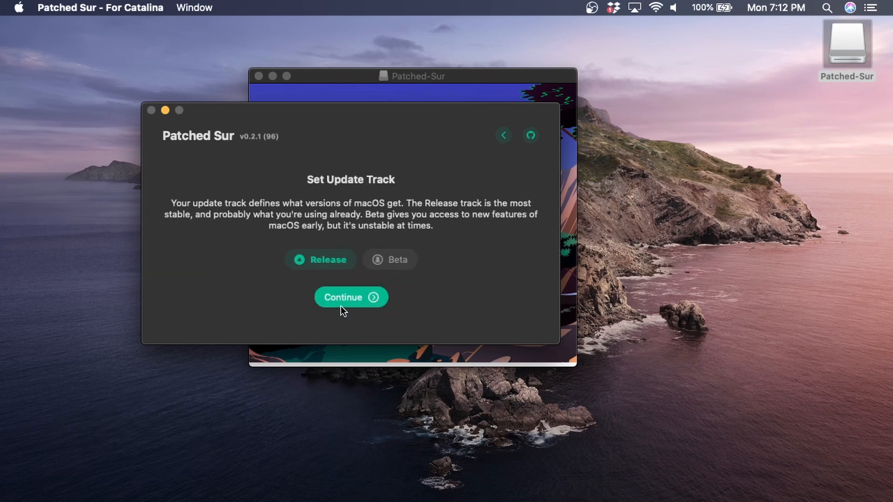
{"action": "left_click", "coordinate": [350, 297]}
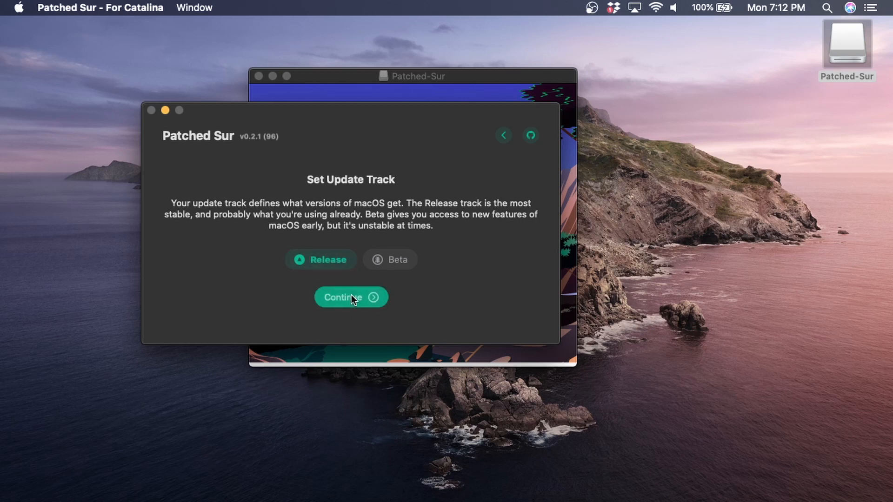
{"action": "mouse_move", "coordinate": [183, 269]}
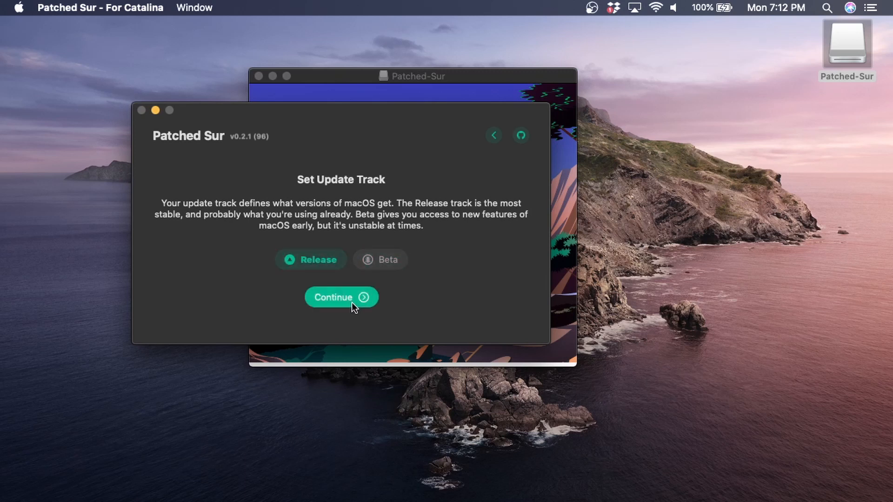
{"action": "left_click", "coordinate": [341, 297]}
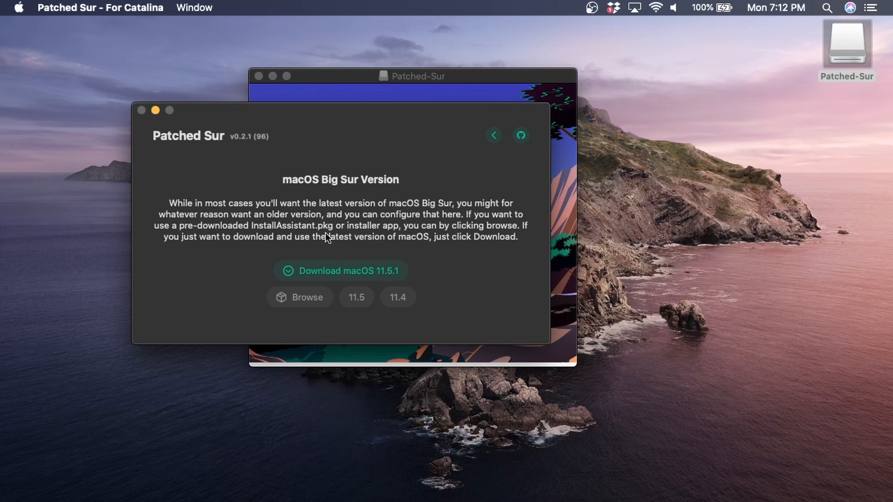
{"action": "mouse_move", "coordinate": [418, 243]}
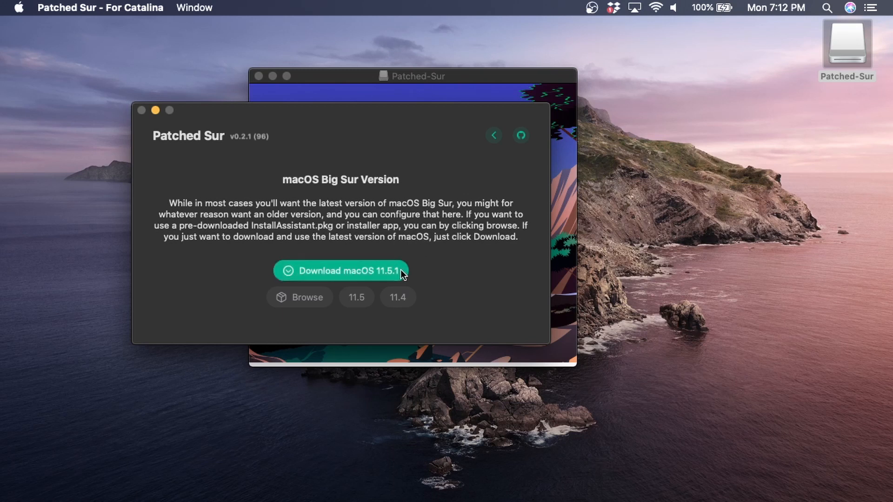
{"action": "left_click", "coordinate": [355, 298]}
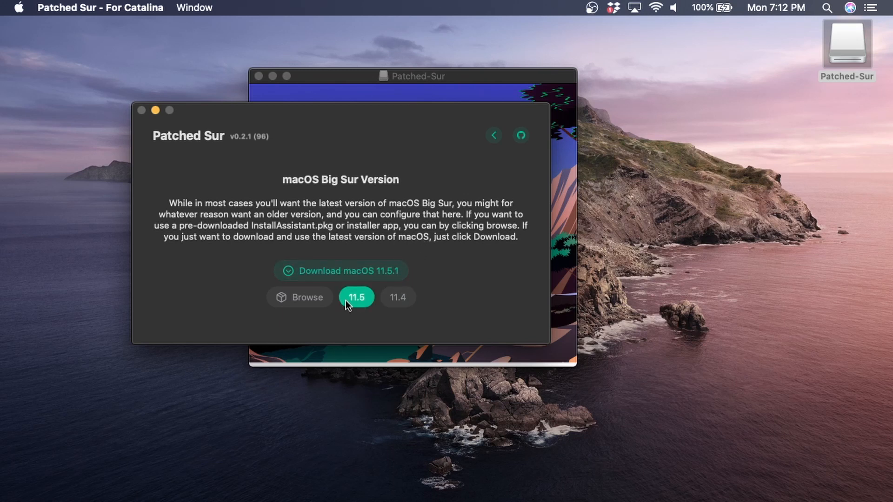
Start downloading macOS 11.5.1 and its patches.
{"action": "left_click", "coordinate": [340, 271]}
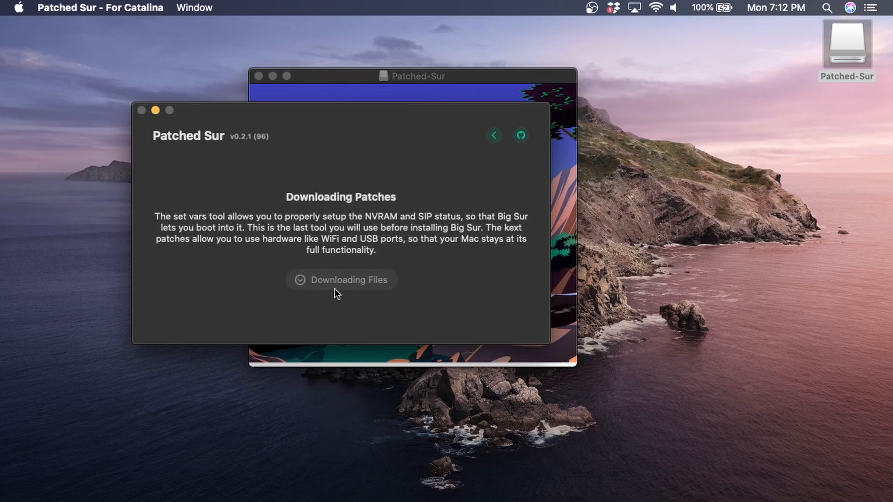
{"action": "mouse_move", "coordinate": [343, 295]}
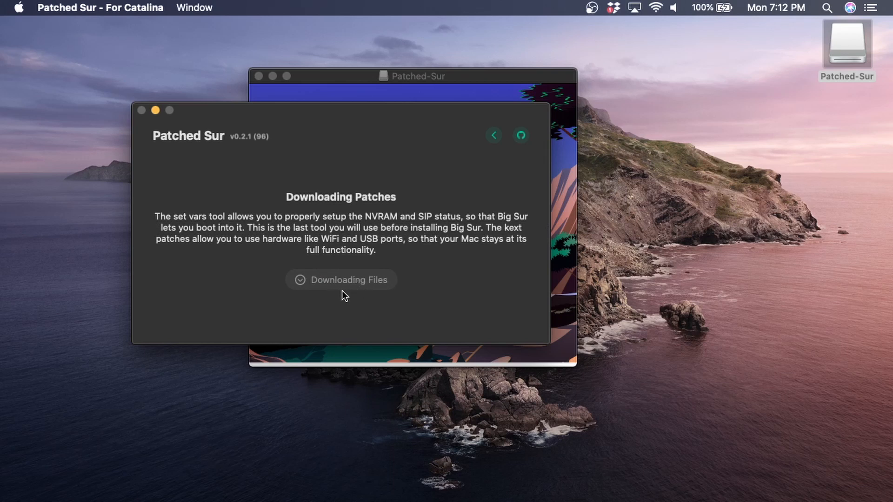
{"action": "mouse_move", "coordinate": [429, 257]}
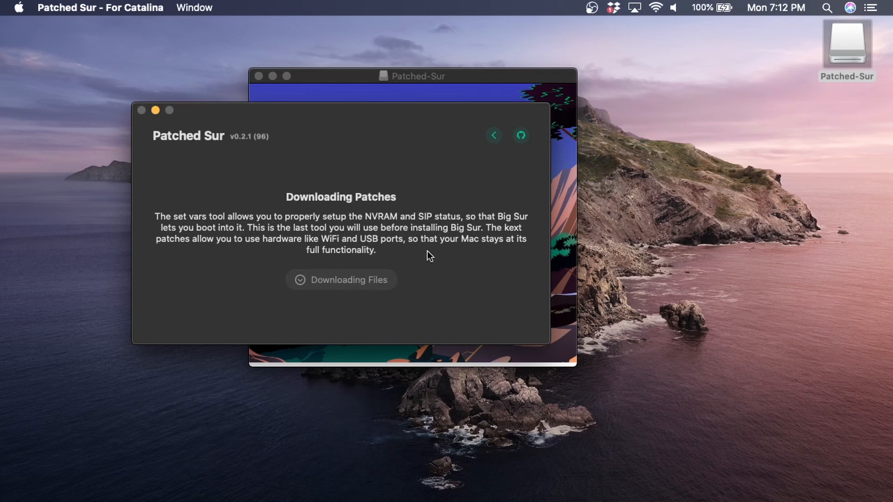
{"action": "mouse_move", "coordinate": [673, 255]}
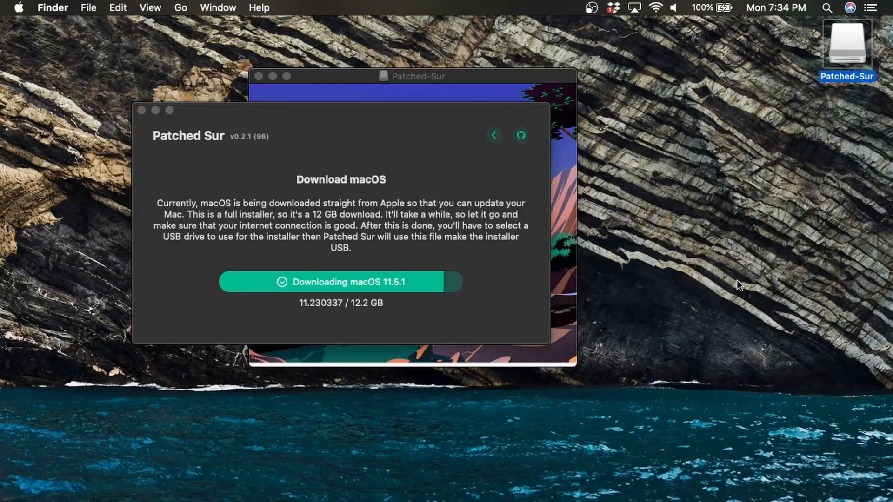
{"action": "mouse_move", "coordinate": [247, 317]}
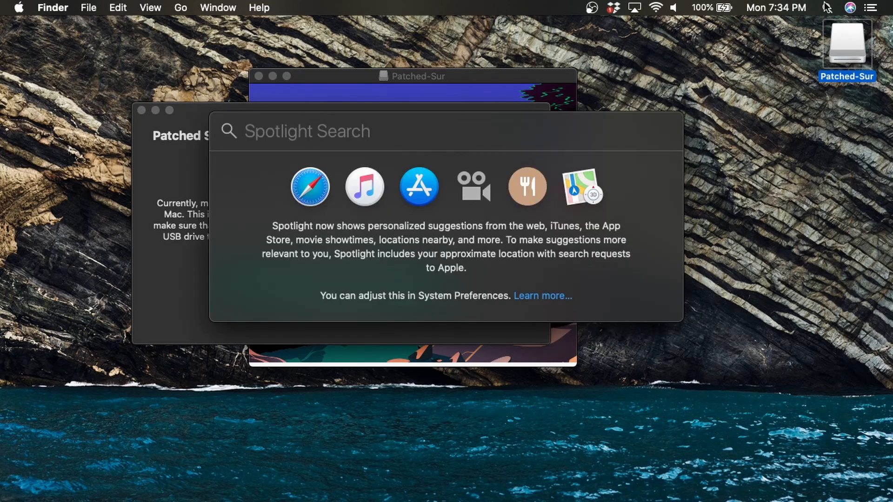
Open Disk Utility by searching 'disk' and view the Macintosh HD - Data volume details.
{"action": "type", "text": "disk"}
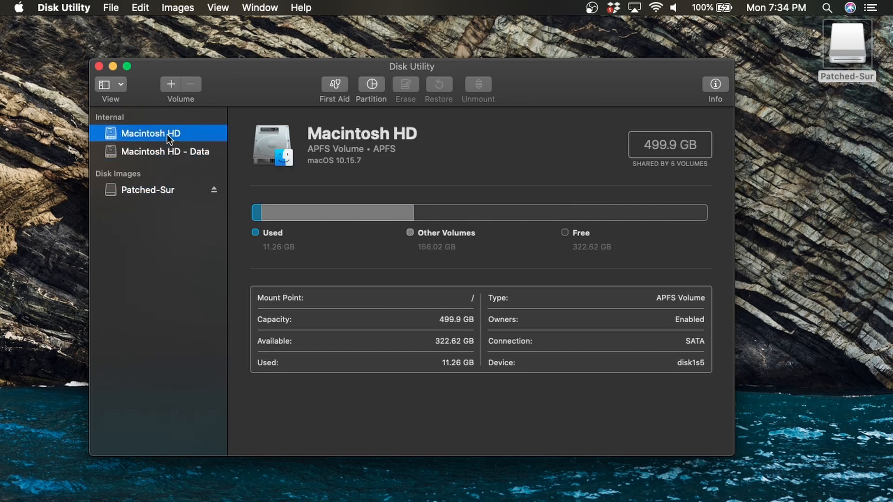
{"action": "mouse_move", "coordinate": [421, 329]}
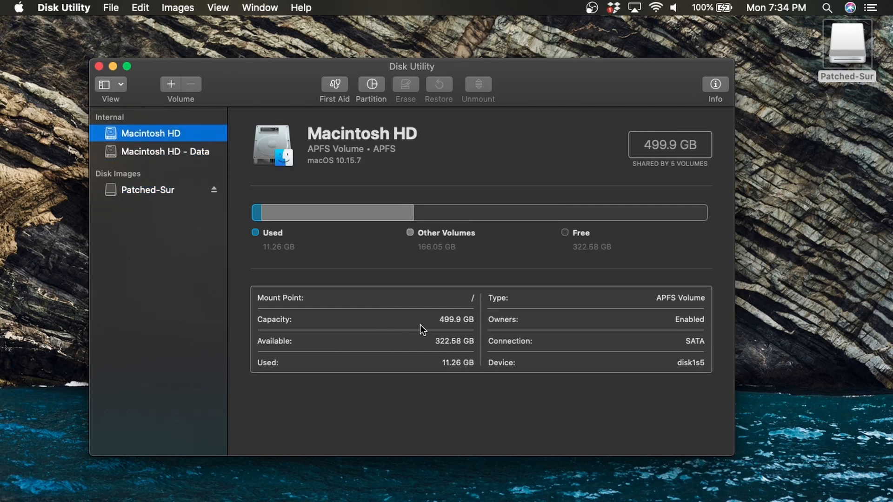
{"action": "left_click", "coordinate": [166, 152]}
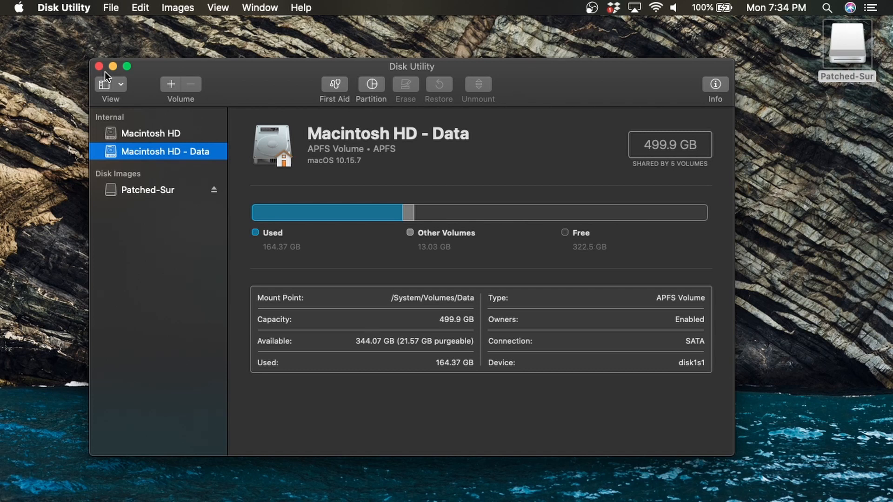
{"action": "left_click", "coordinate": [63, 8]}
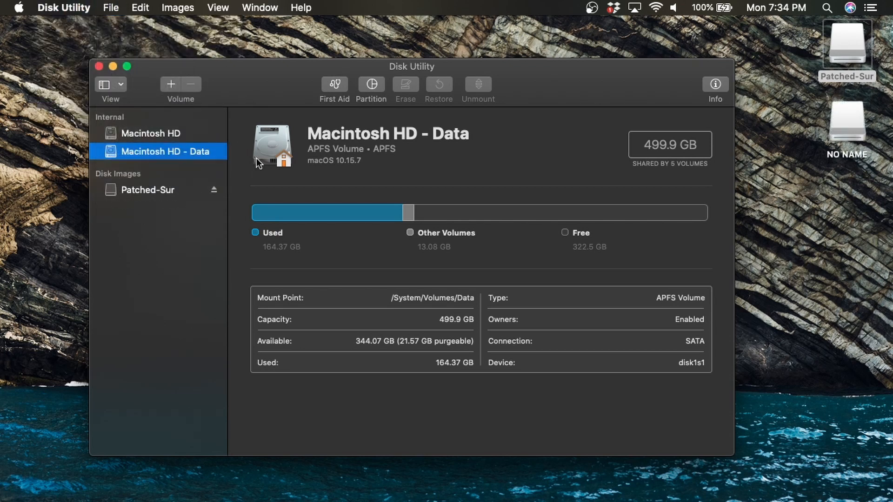
{"action": "mouse_move", "coordinate": [99, 66]}
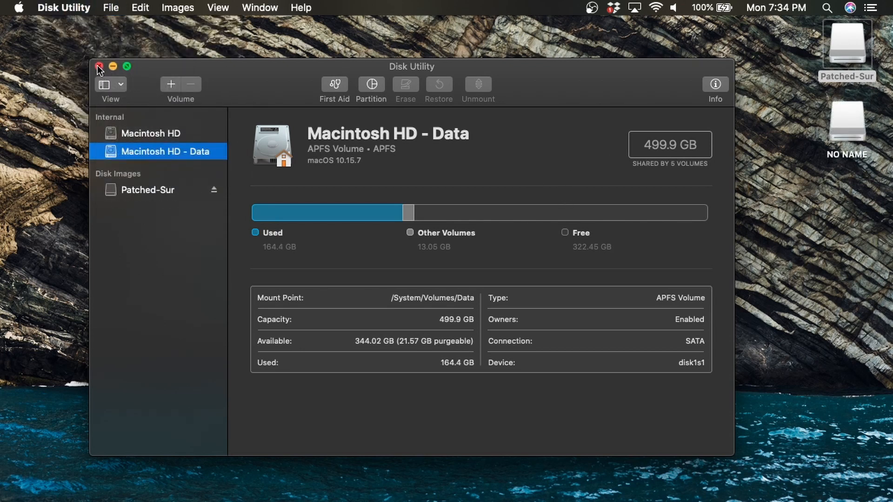
Select the NO NAME drive and open the Erase options, then cancel them.
{"action": "left_click", "coordinate": [142, 190]}
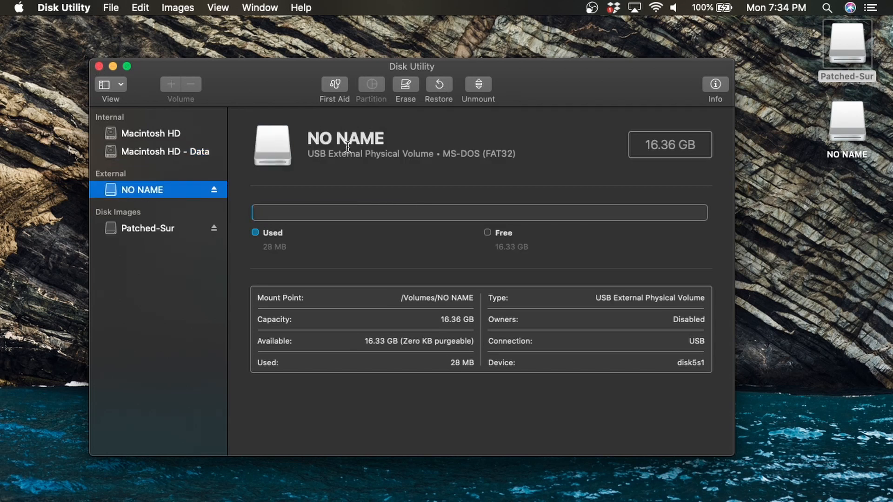
{"action": "left_click", "coordinate": [405, 87]}
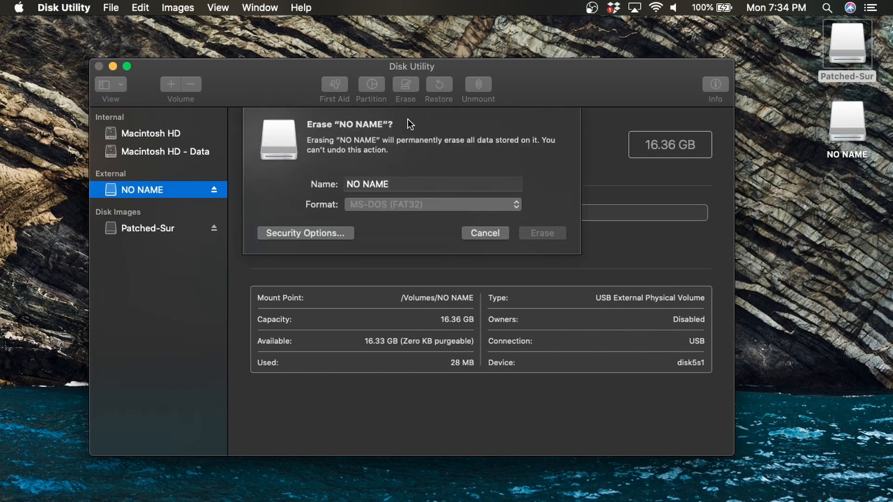
{"action": "left_click", "coordinate": [432, 187]}
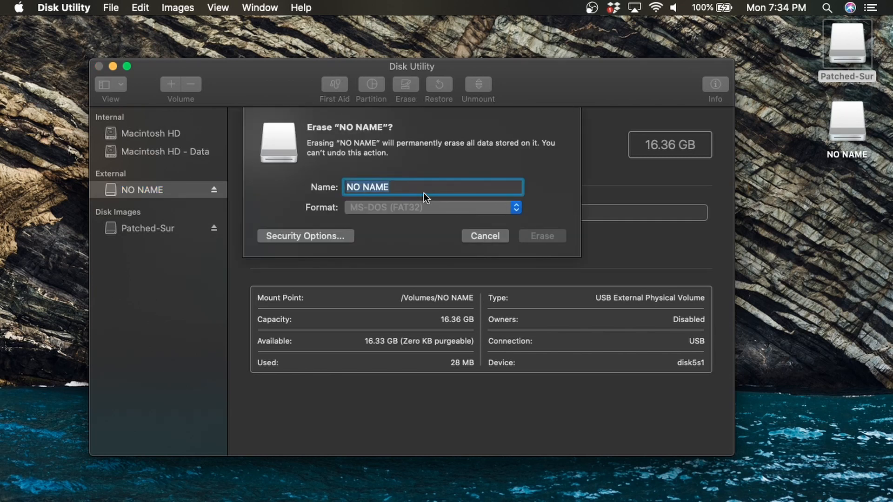
{"action": "mouse_move", "coordinate": [484, 235]}
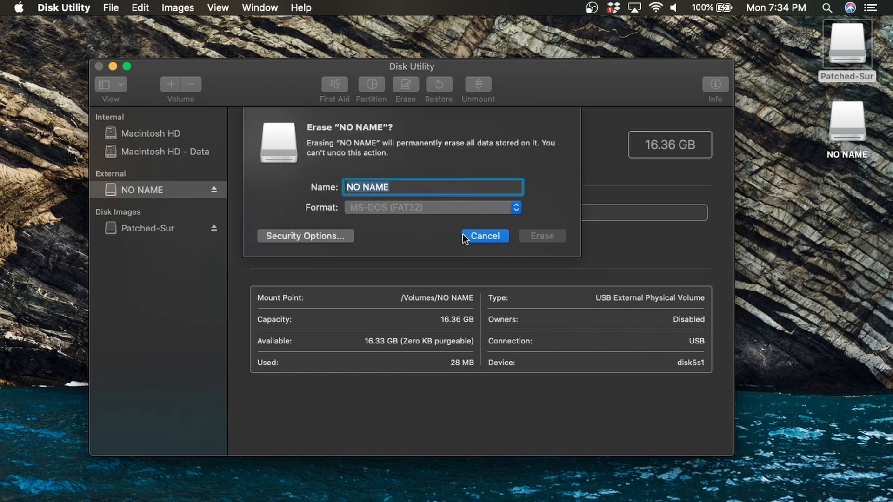
{"action": "left_click", "coordinate": [484, 236]}
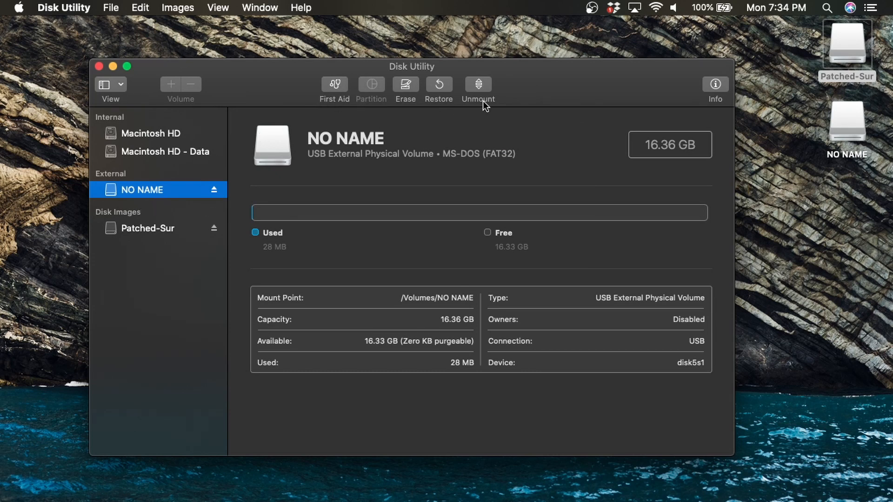
{"action": "left_click", "coordinate": [439, 85]}
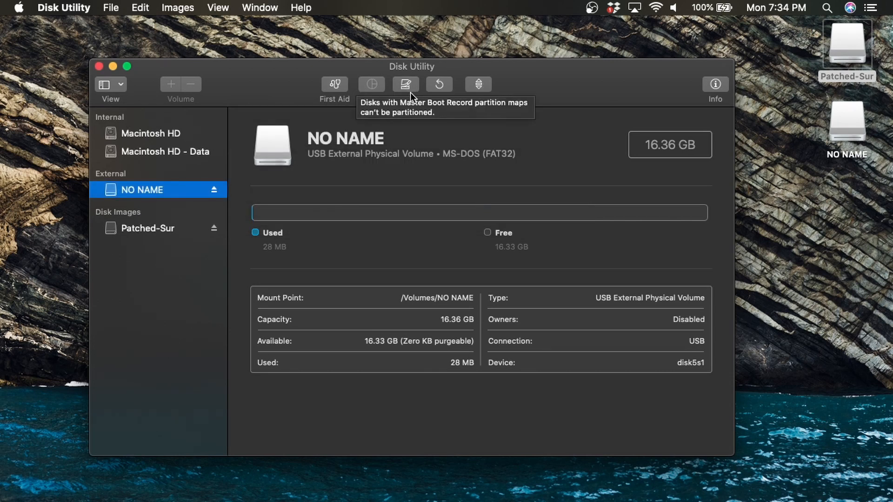
Reopen Erase, choose Mac OS Extended (Journaled), and name the drive 'USB Installer'.
{"action": "left_click", "coordinate": [405, 84]}
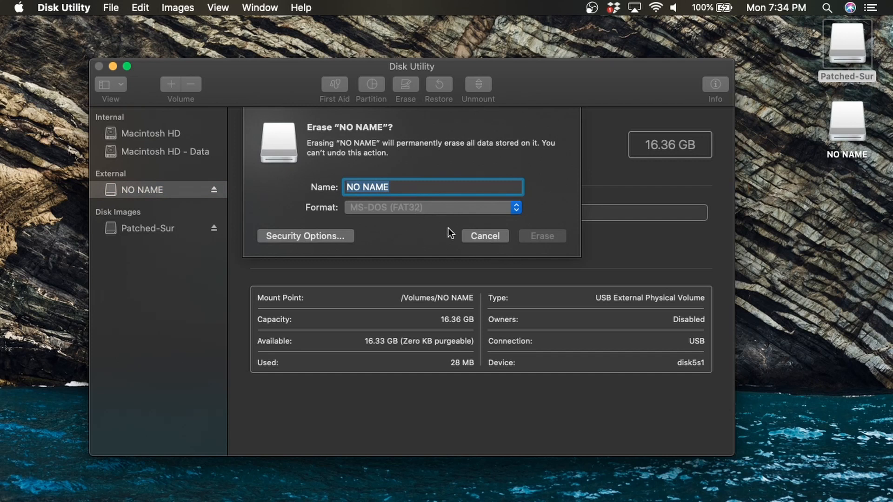
{"action": "mouse_move", "coordinate": [488, 251]}
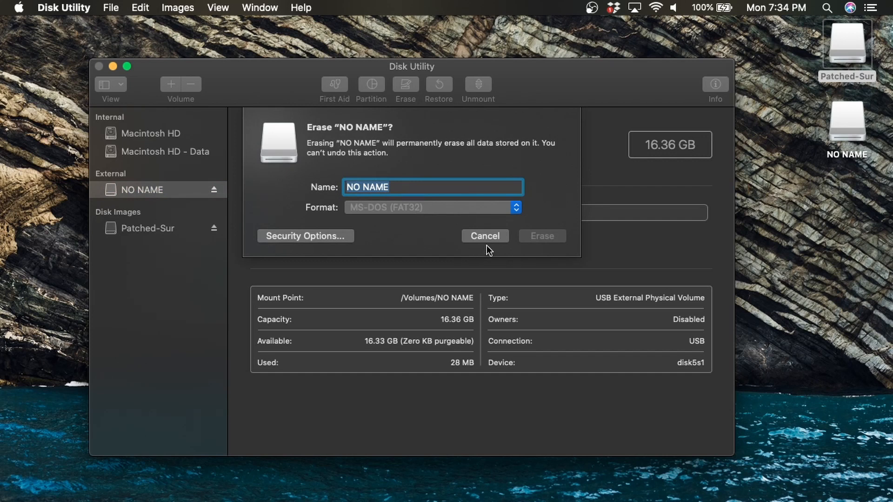
{"action": "left_click", "coordinate": [432, 206]}
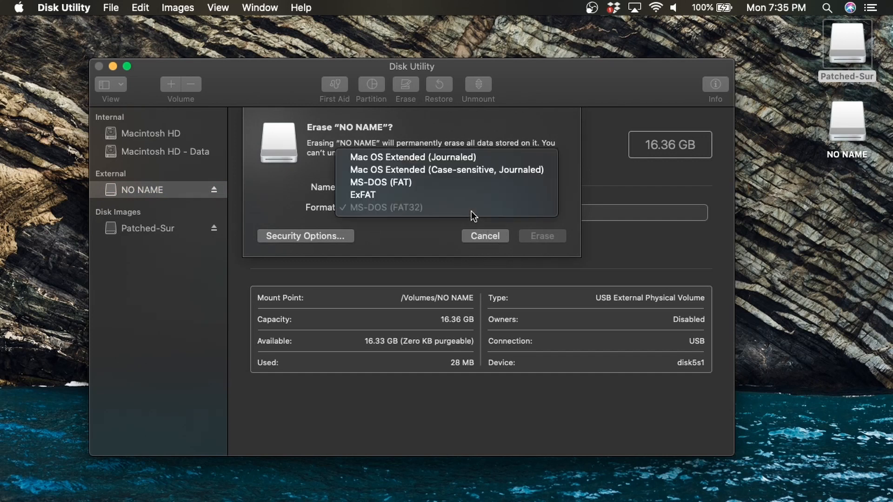
{"action": "left_click", "coordinate": [409, 157]}
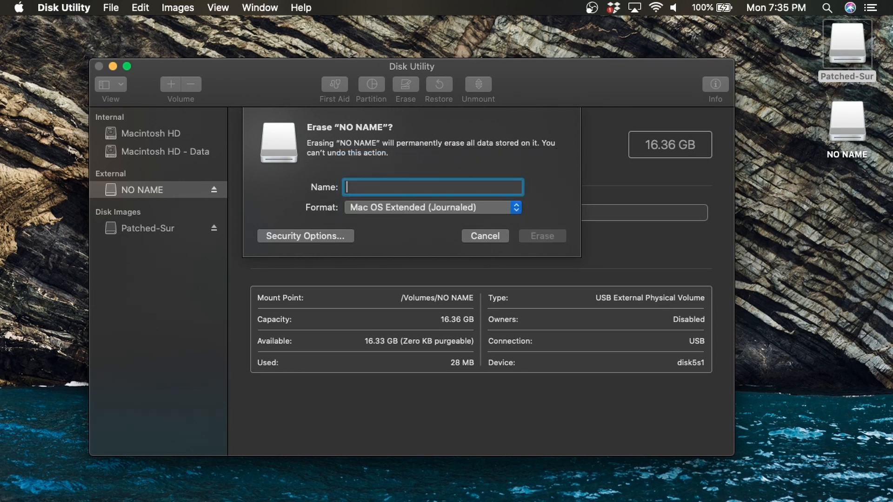
{"action": "type", "text": "USB"}
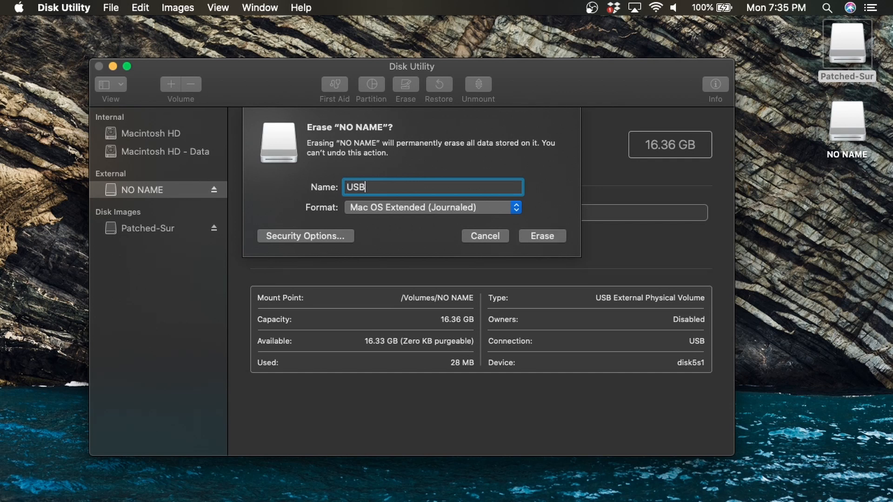
{"action": "type", "text": "Installer"}
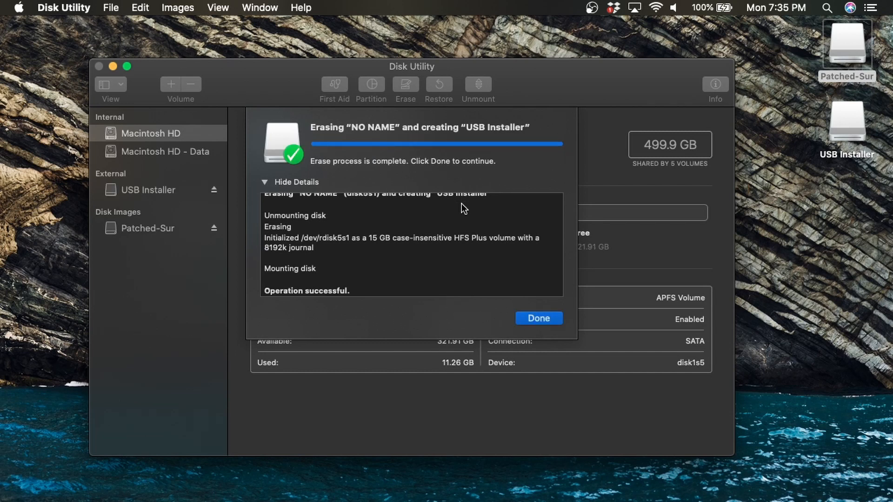
Dismiss the erase report and relaunch Patched Sur from the disk image.
{"action": "left_click", "coordinate": [537, 318]}
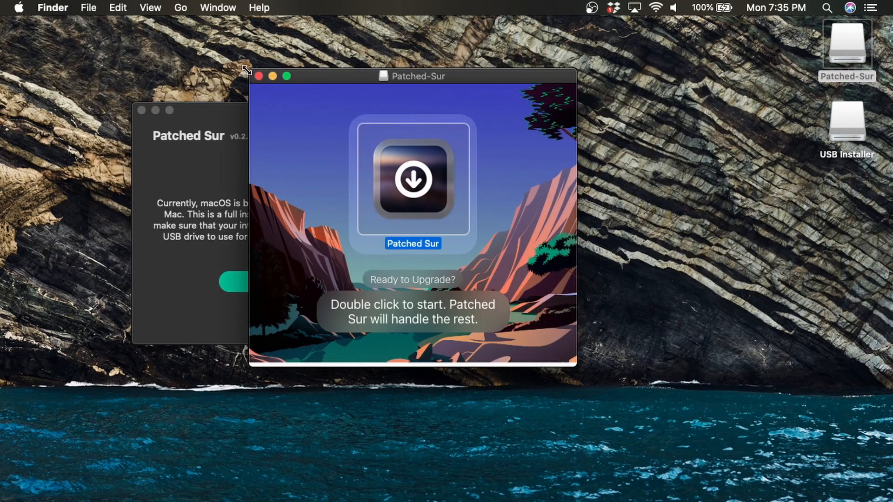
{"action": "double_click", "coordinate": [412, 178]}
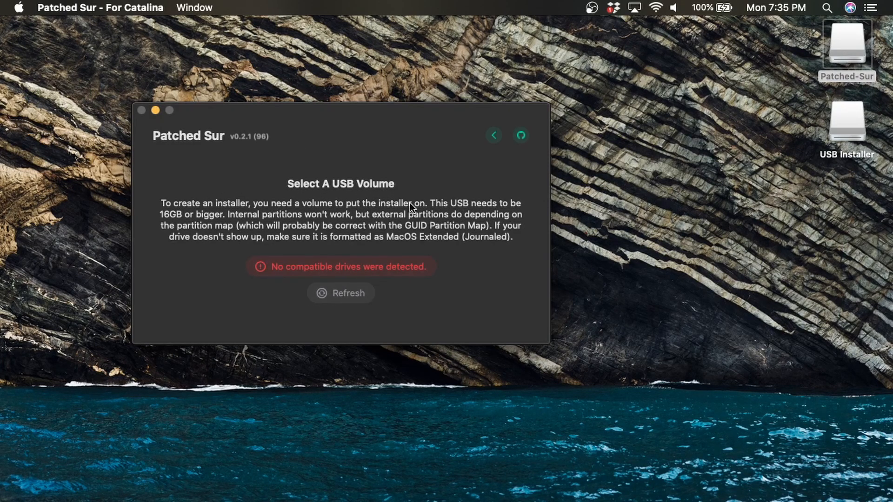
{"action": "mouse_move", "coordinate": [330, 233]}
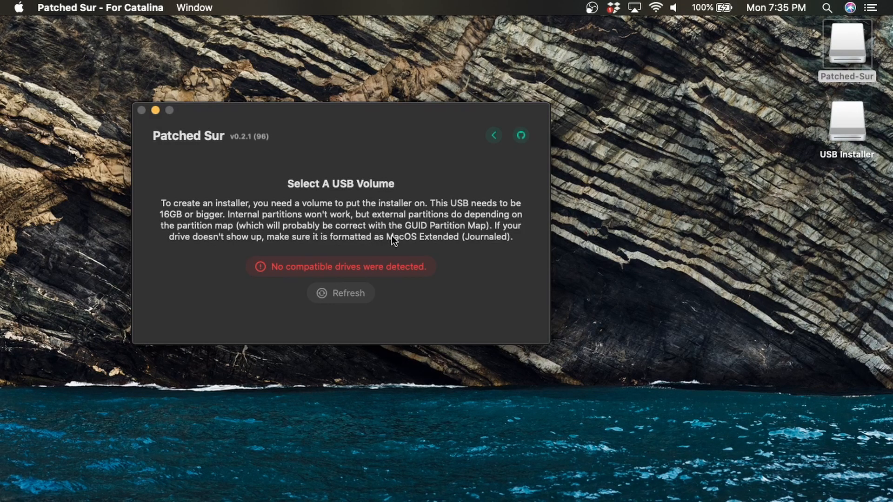
{"action": "mouse_move", "coordinate": [875, 324]}
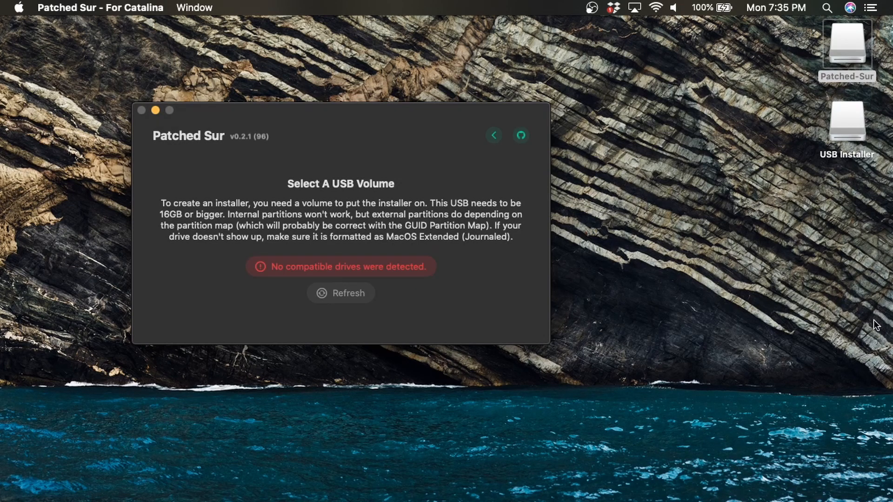
Confirm via Get Info that USB Installer is 16 GB Mac OS Extended (Journaled).
{"action": "right_click", "coordinate": [847, 121]}
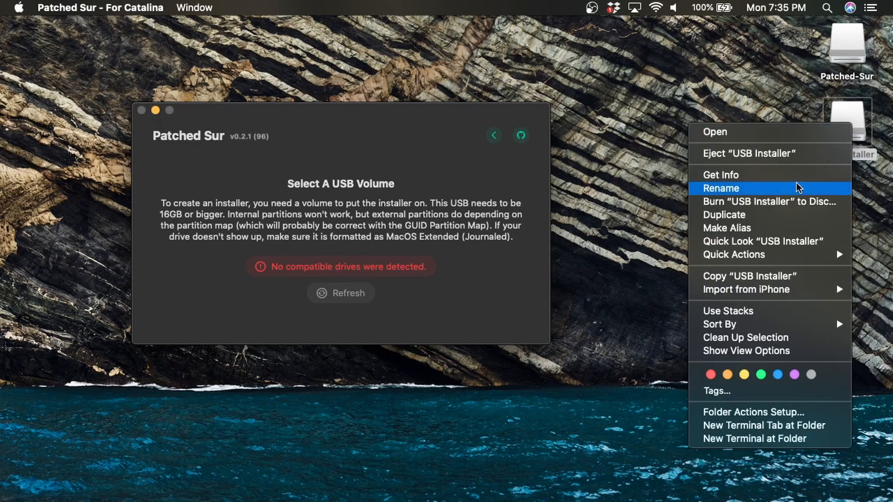
{"action": "left_click", "coordinate": [721, 175]}
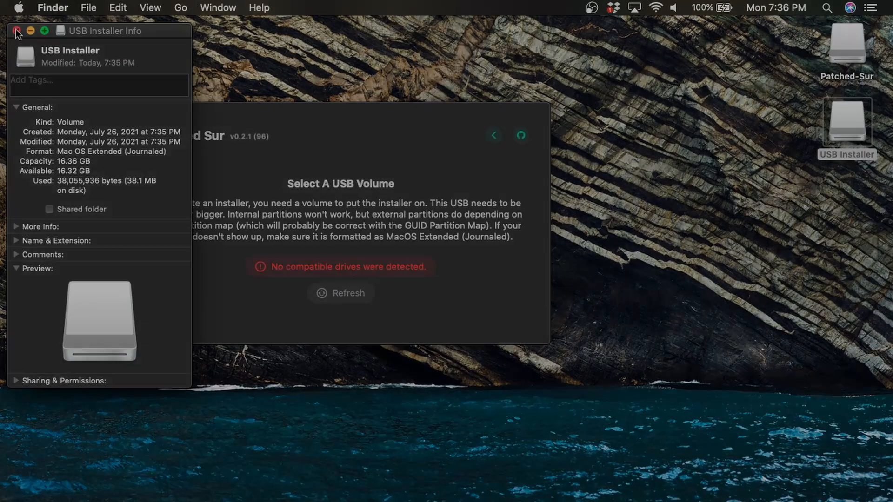
{"action": "left_click", "coordinate": [16, 31]}
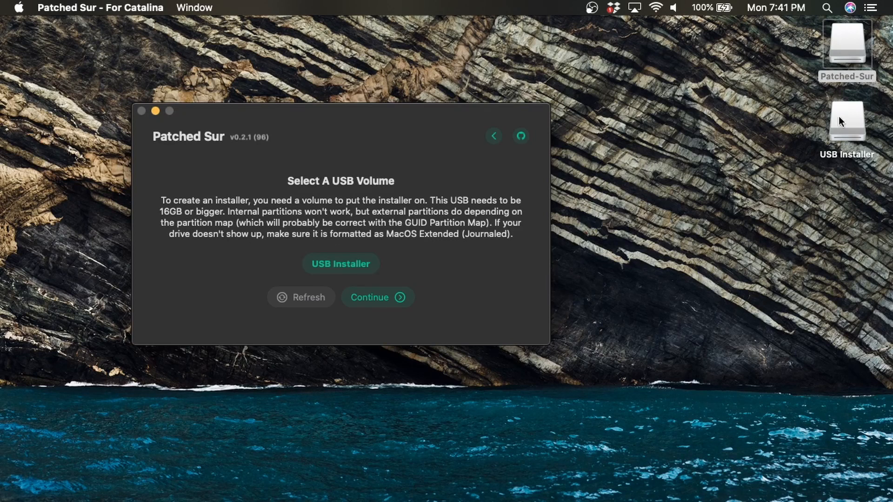
{"action": "mouse_move", "coordinate": [659, 169]}
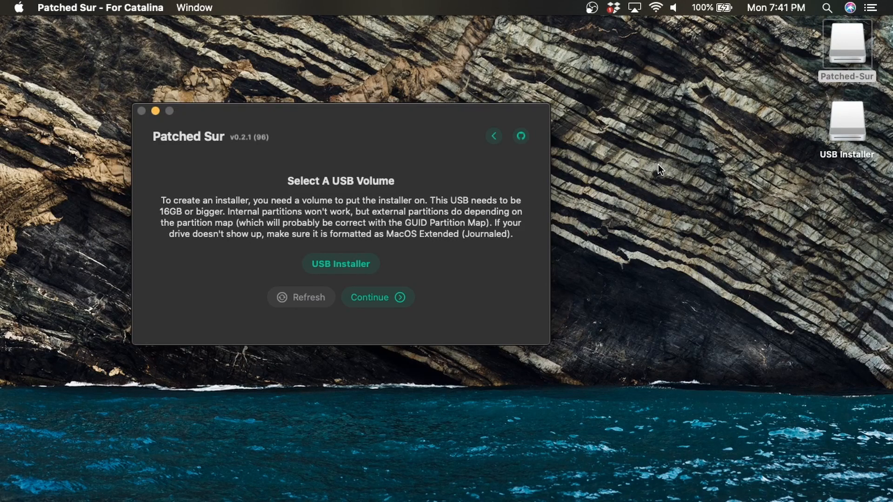
Choose USB Installer as the target volume and start entering the admin password.
{"action": "left_click", "coordinate": [340, 264]}
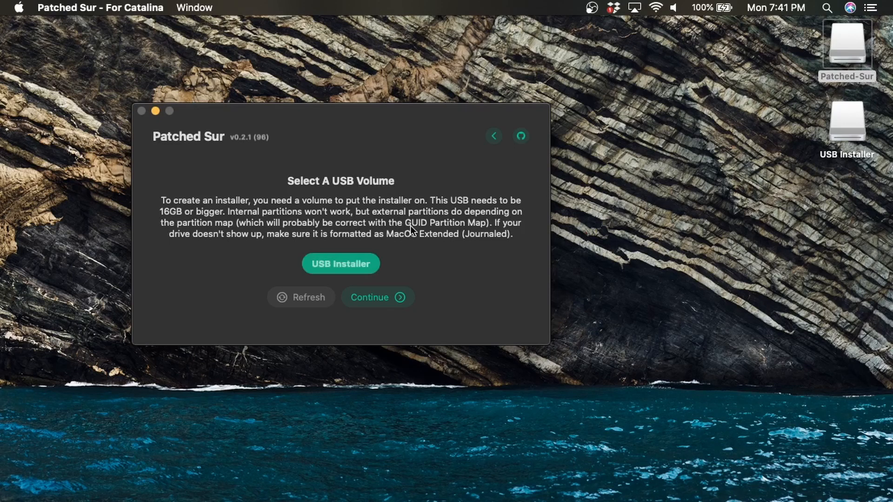
{"action": "mouse_move", "coordinate": [379, 289]}
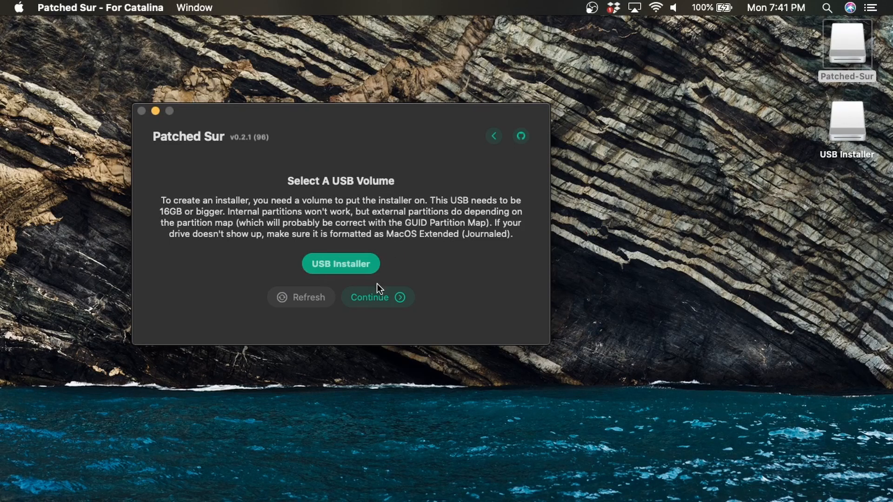
{"action": "left_click", "coordinate": [378, 296]}
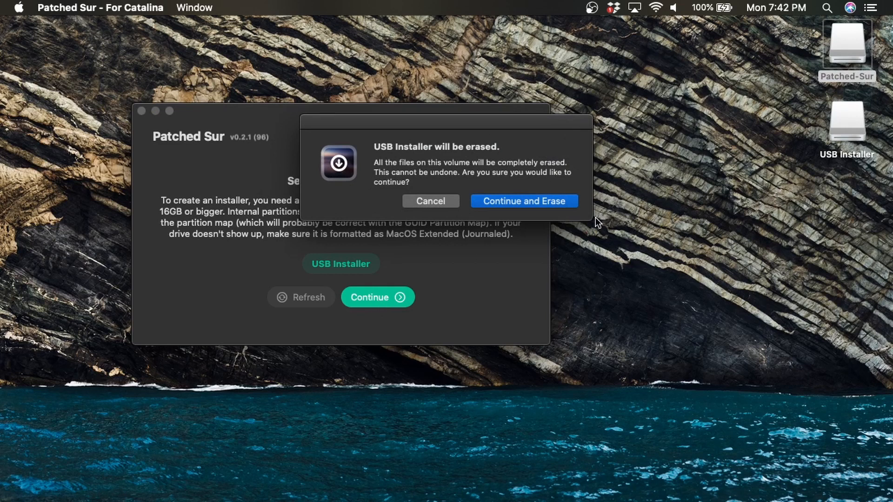
{"action": "left_click", "coordinate": [523, 201]}
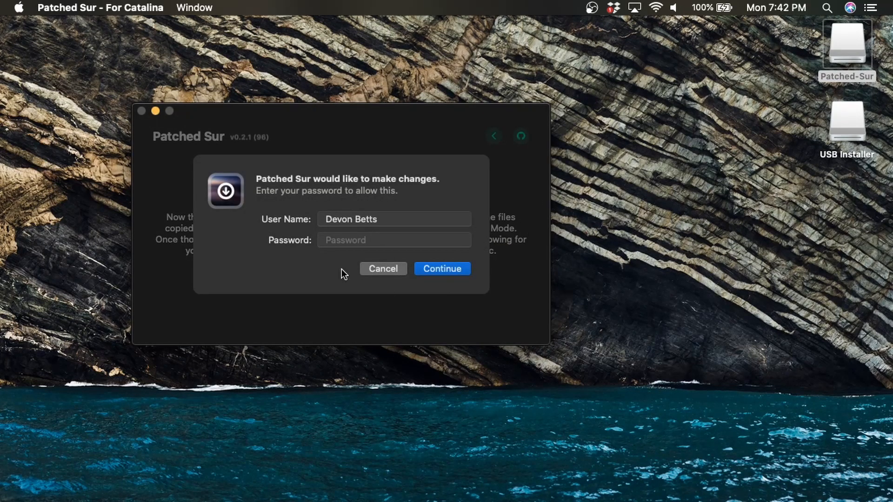
{"action": "left_click", "coordinate": [394, 240]}
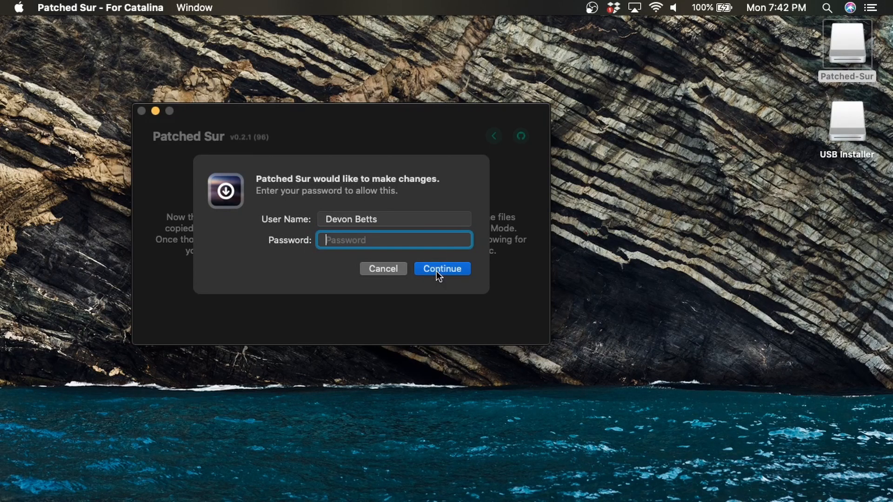
{"action": "type", "text": "••"}
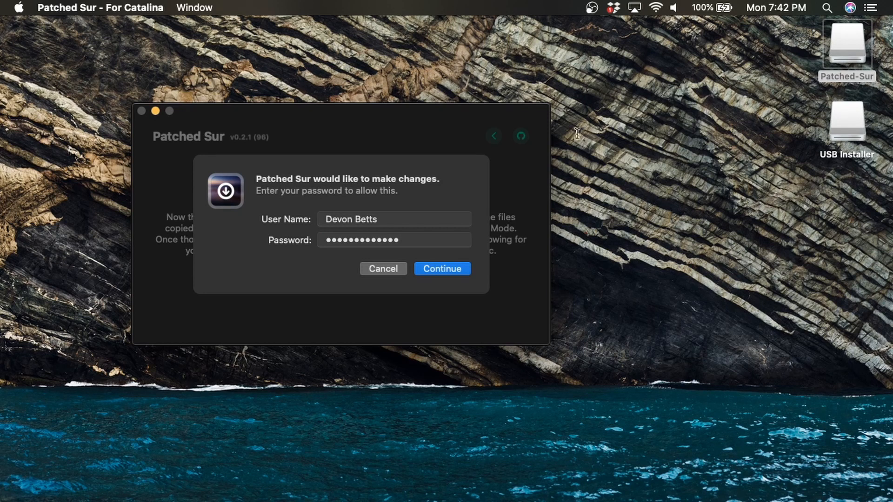
Re-enter and submit the corrected admin password to start creating the installer.
{"action": "left_click", "coordinate": [393, 240]}
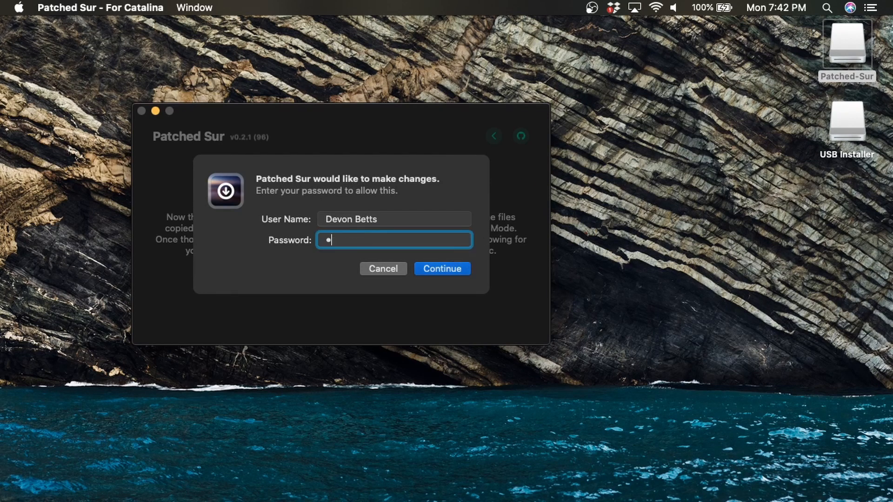
{"action": "type", "text": "password"}
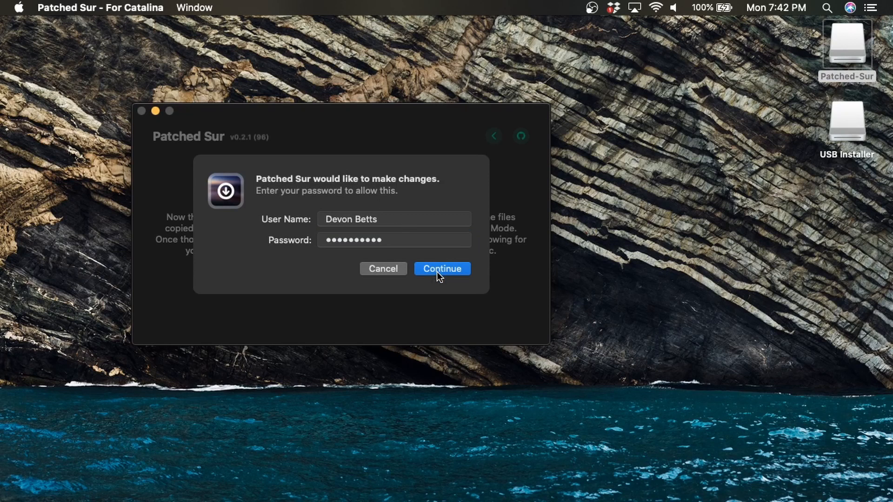
{"action": "left_click", "coordinate": [393, 240]}
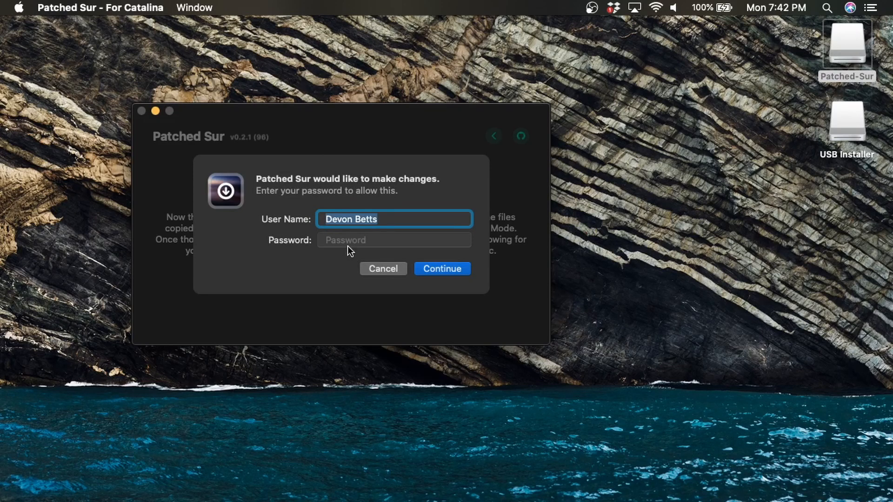
{"action": "type", "text": "•"}
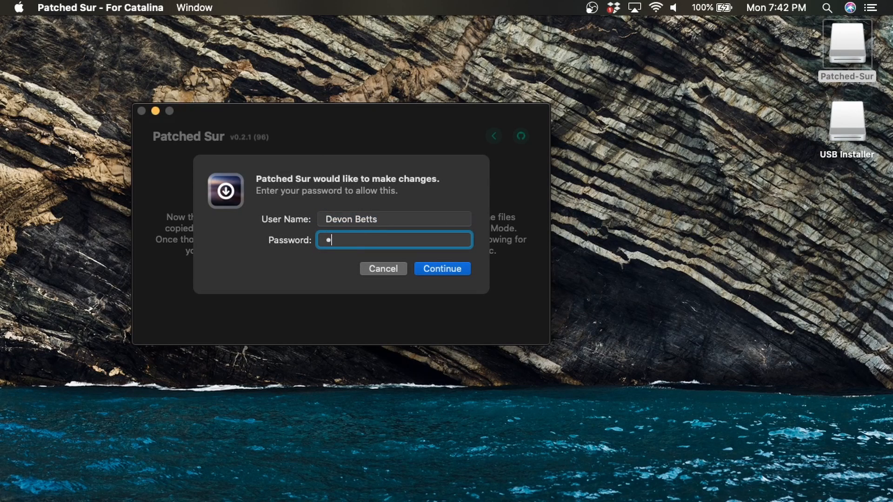
{"action": "type", "text": "password"}
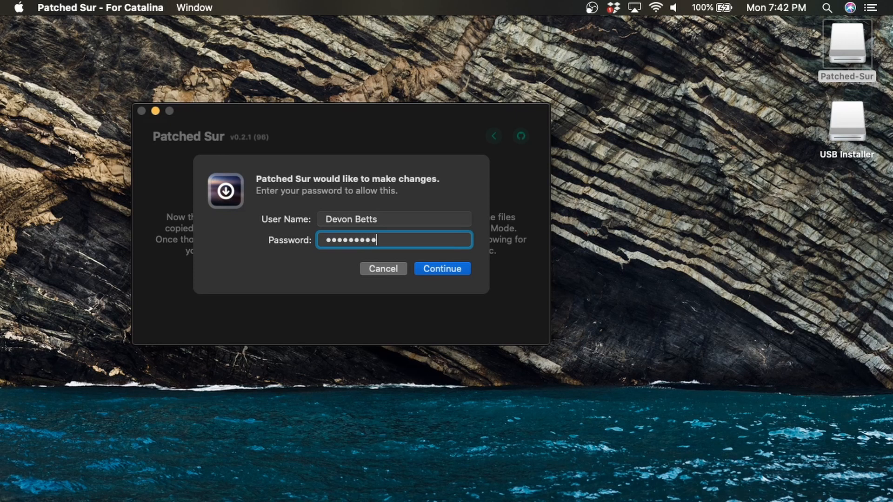
{"action": "type", "text": "•••••"}
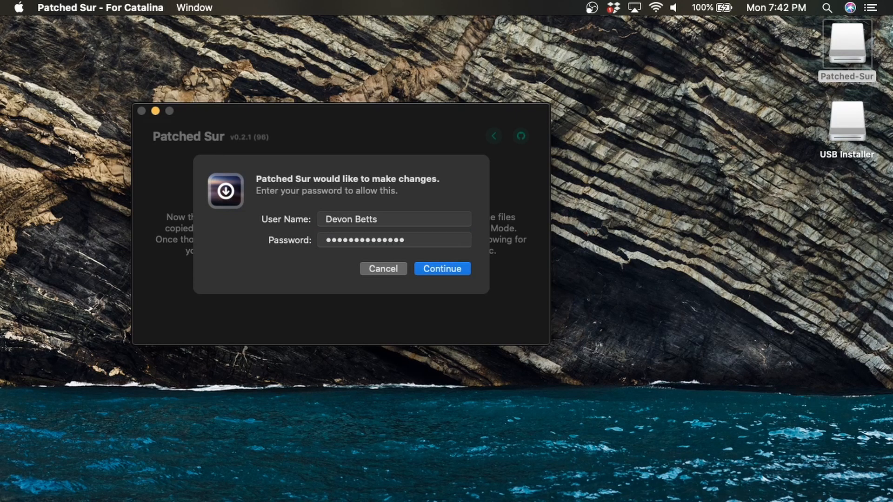
{"action": "left_click", "coordinate": [394, 240]}
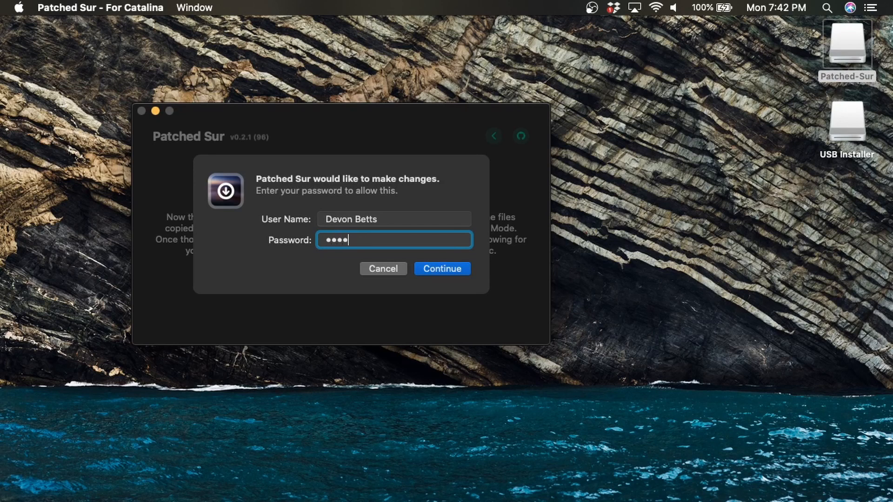
{"action": "left_click", "coordinate": [442, 268]}
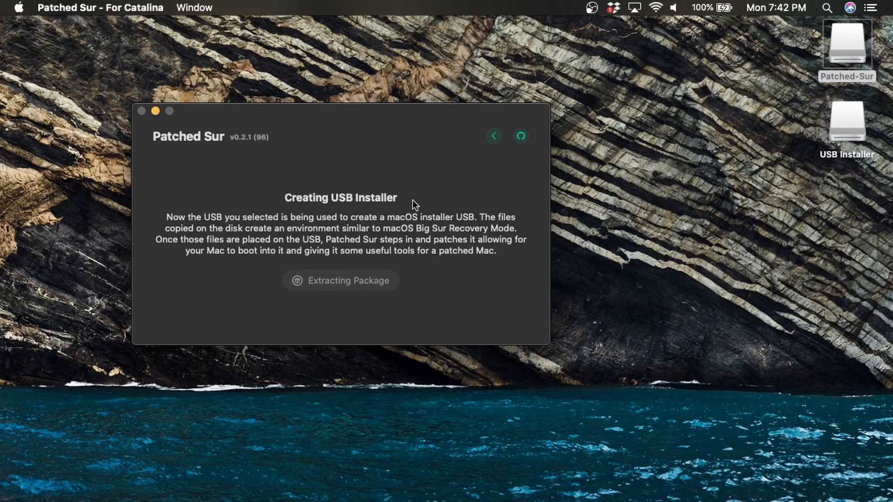
{"action": "mouse_move", "coordinate": [362, 294]}
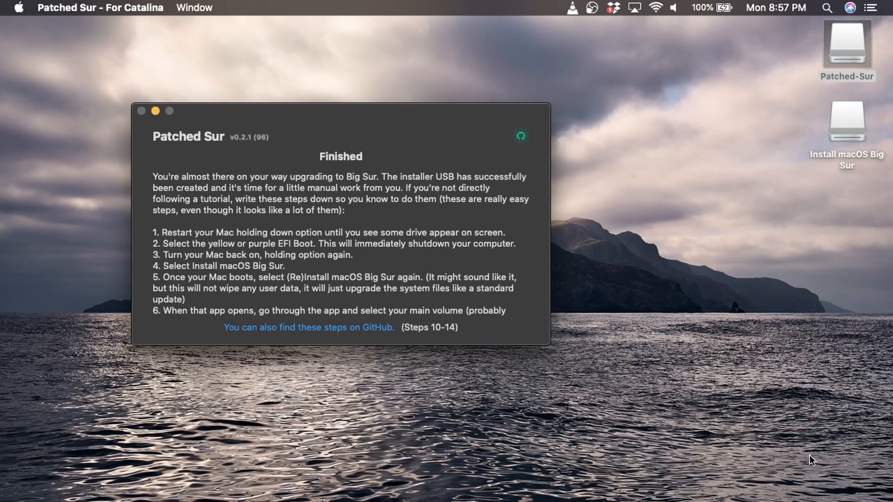
{"action": "mouse_move", "coordinate": [611, 174]}
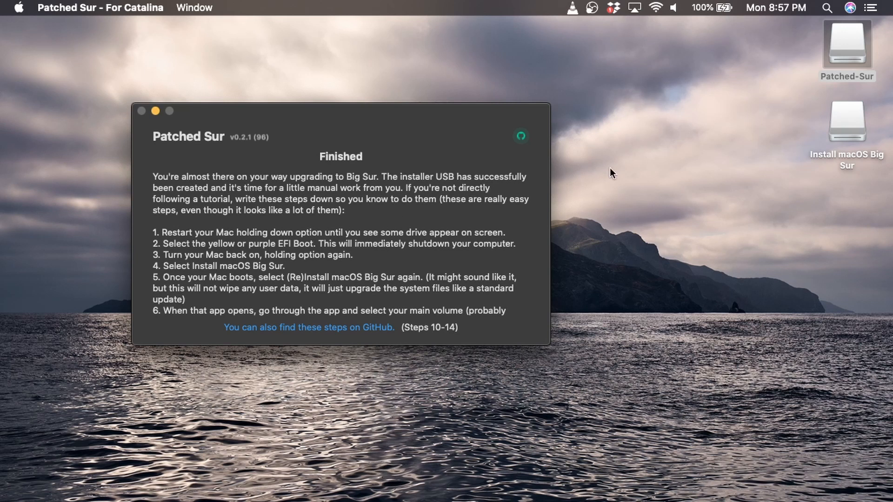
{"action": "mouse_move", "coordinate": [301, 100]}
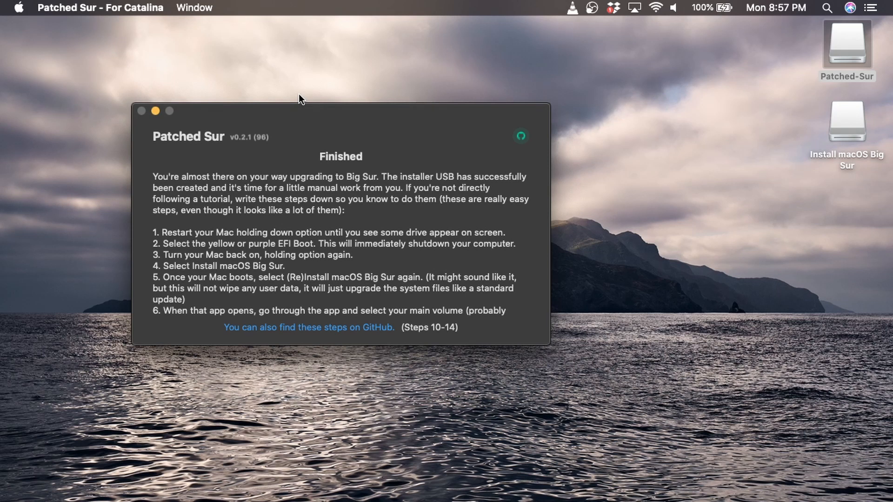
{"action": "mouse_move", "coordinate": [632, 180]}
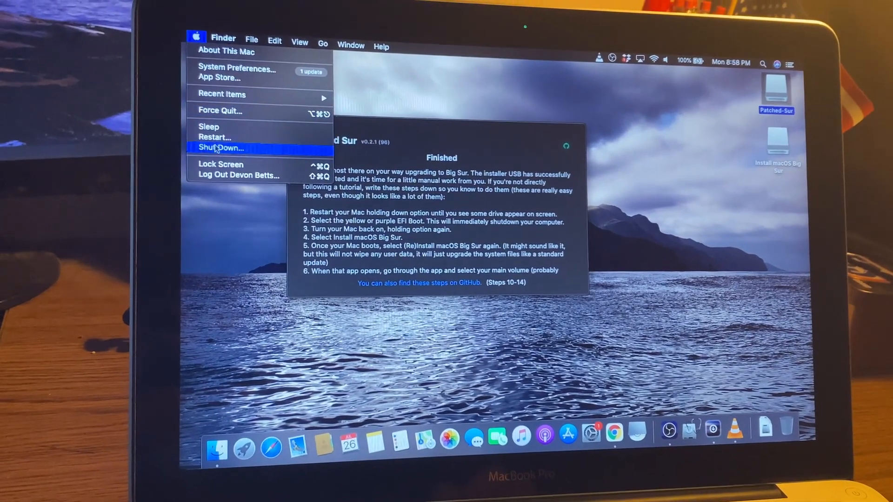
Choose Restart from the Apple menu and confirm restarting now.
{"action": "left_click", "coordinate": [214, 136]}
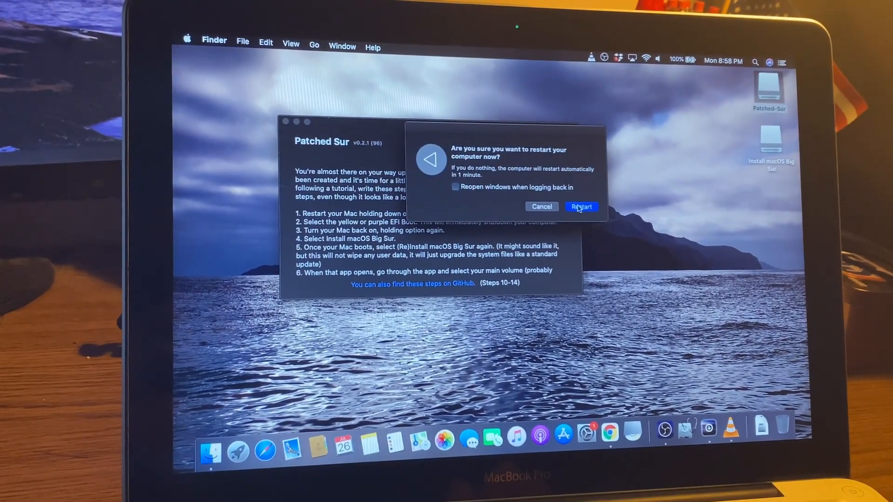
{"action": "left_click", "coordinate": [581, 206]}
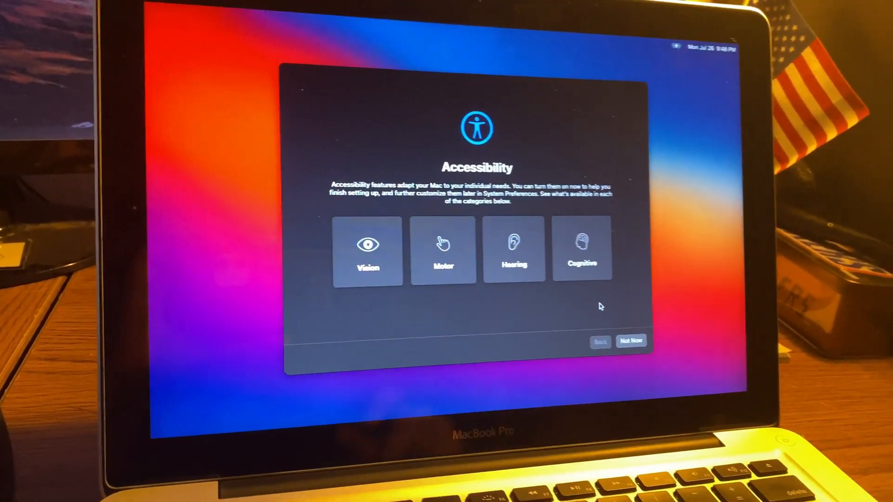
Skip Accessibility with Not Now and continue with both Analytics boxes unchecked.
{"action": "left_click", "coordinate": [632, 340]}
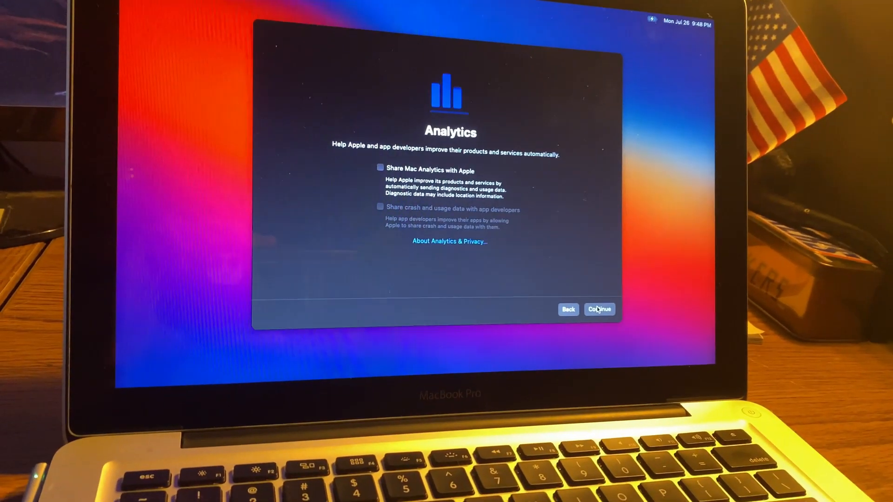
{"action": "left_click", "coordinate": [599, 310]}
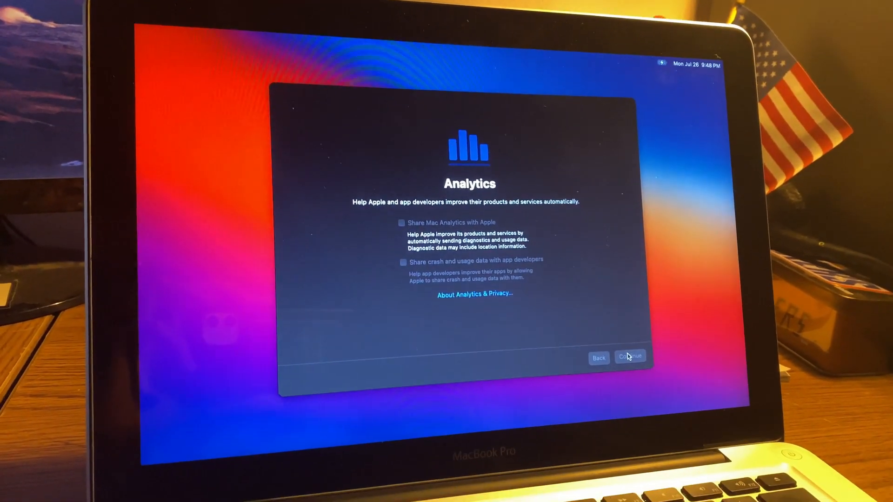
{"action": "left_click", "coordinate": [630, 357]}
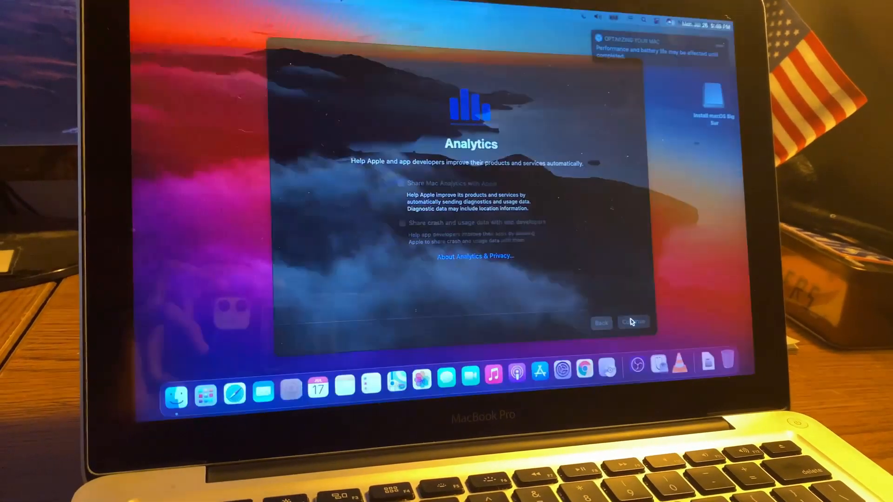
{"action": "left_click", "coordinate": [634, 322]}
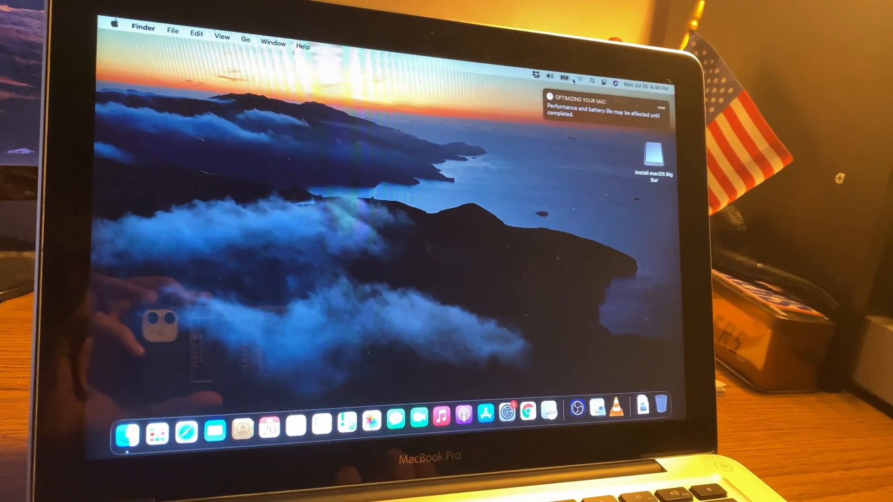
{"action": "left_click", "coordinate": [578, 78]}
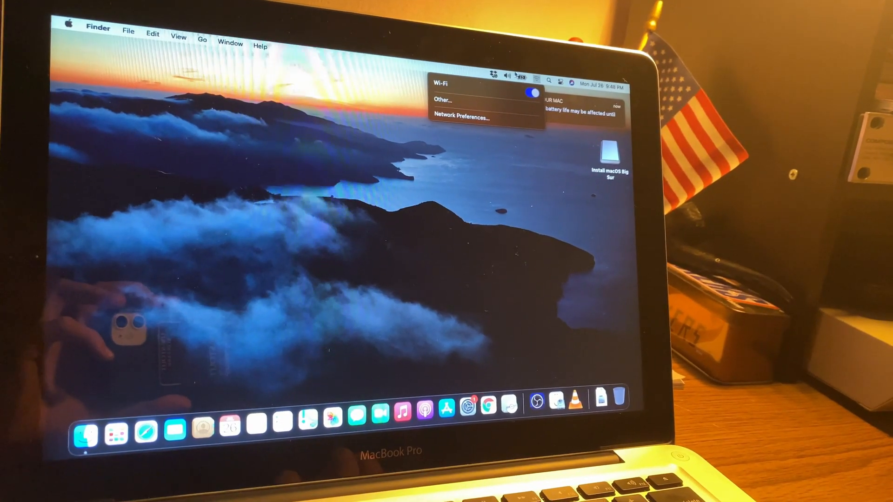
{"action": "left_click", "coordinate": [508, 67]}
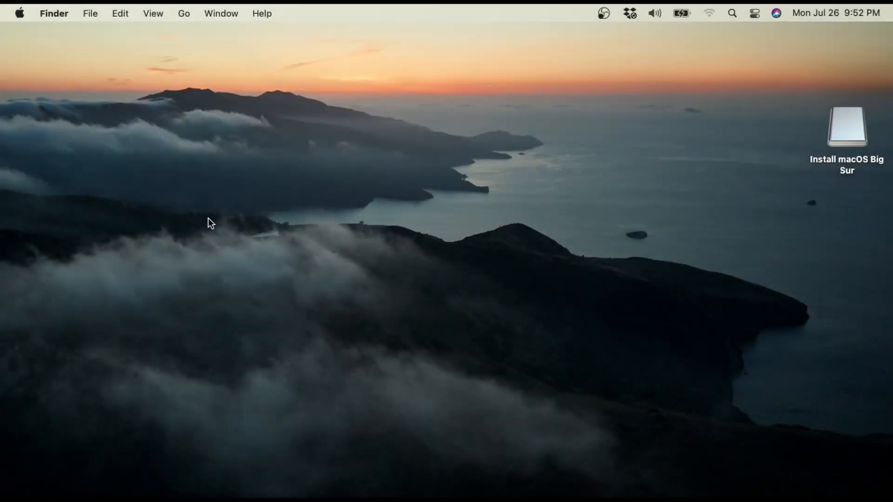
{"action": "mouse_move", "coordinate": [403, 444]}
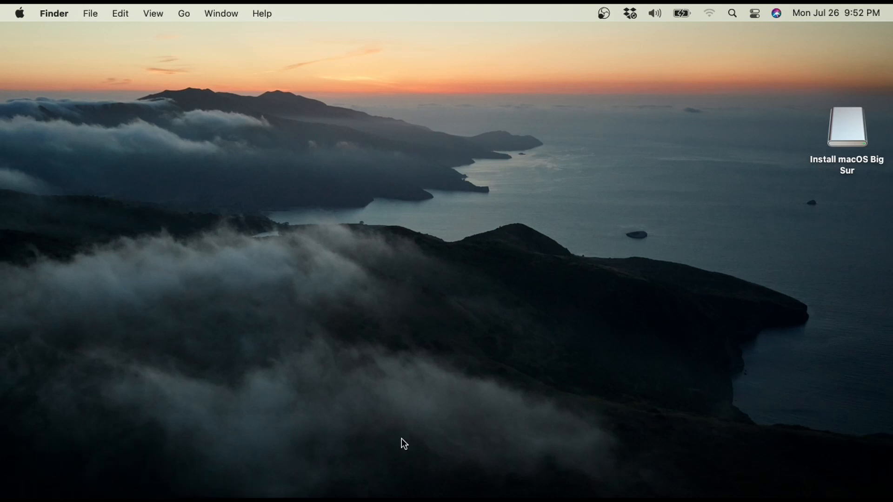
{"action": "mouse_move", "coordinate": [401, 475]}
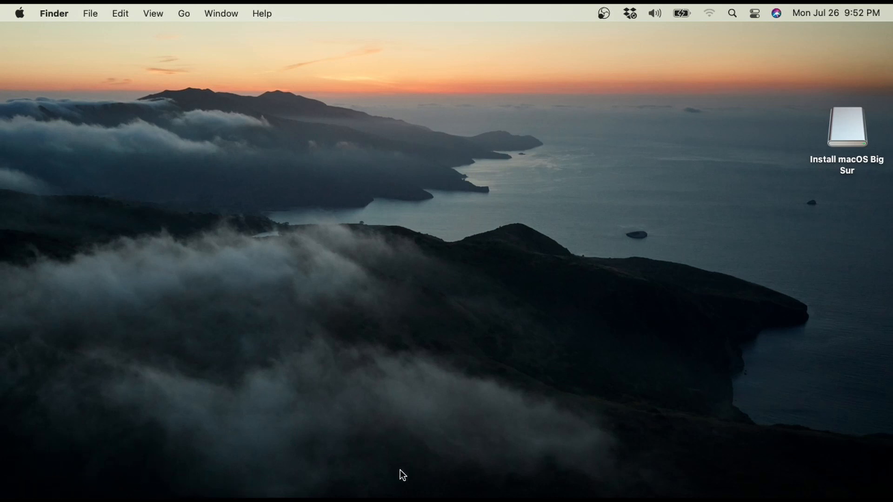
{"action": "mouse_move", "coordinate": [502, 428]}
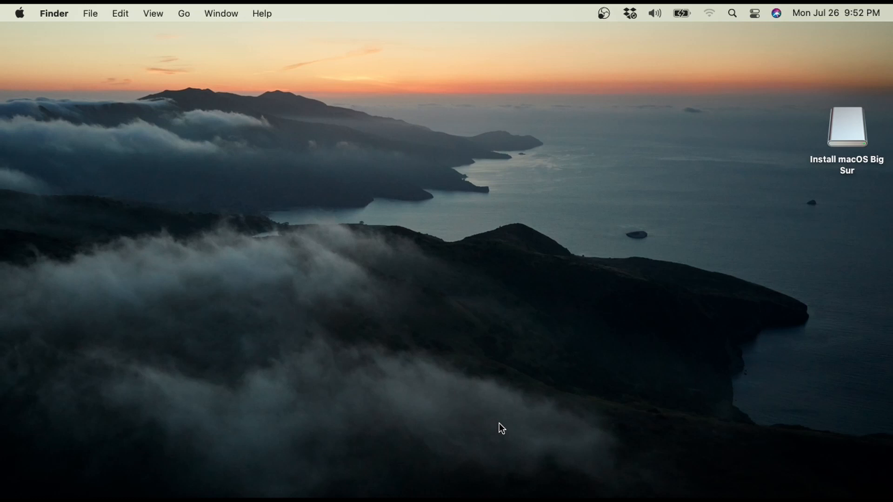
{"action": "mouse_move", "coordinate": [862, 308]}
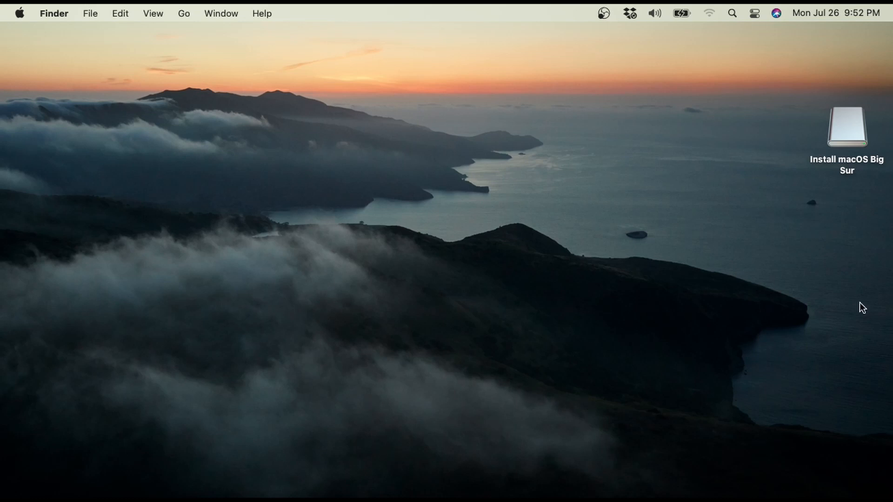
{"action": "mouse_move", "coordinate": [777, 229]}
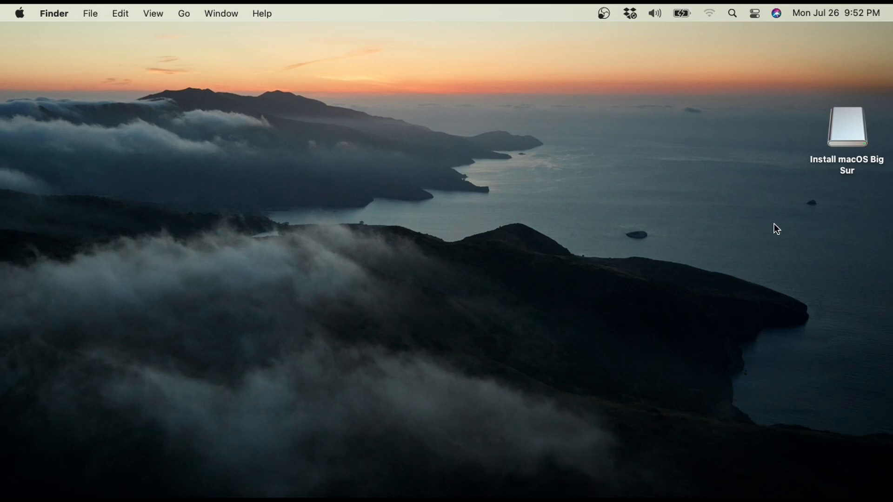
{"action": "mouse_move", "coordinate": [716, 249]}
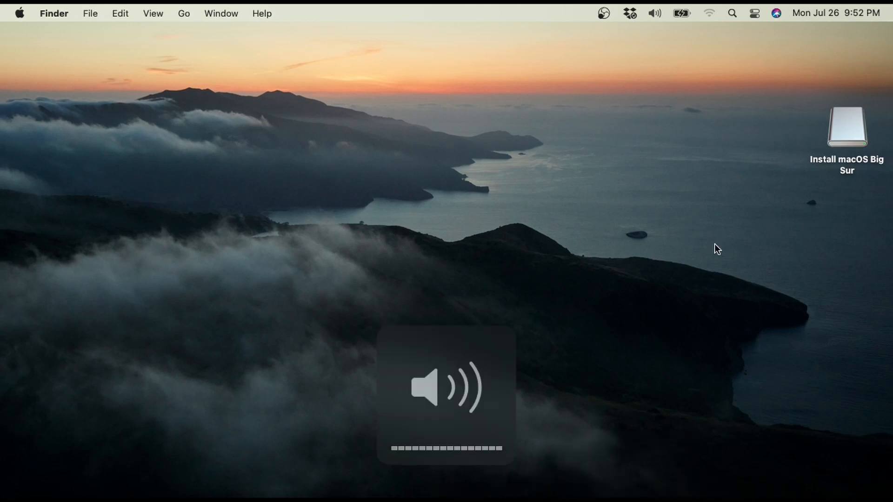
Select the Install macOS Big Sur volume icon on the desktop.
{"action": "left_click", "coordinate": [847, 126]}
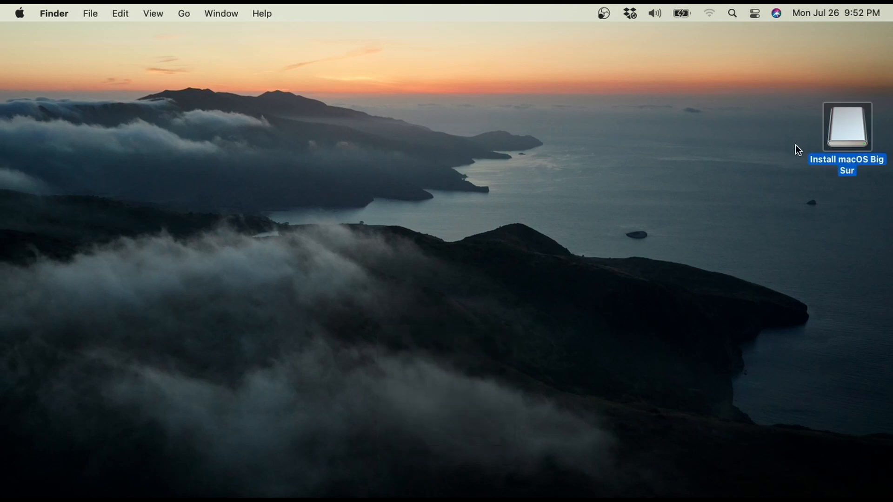
Open the Install macOS Big Sur drive and launch Patched Sur, accepting the downloaded-app prompt.
{"action": "double_click", "coordinate": [847, 126]}
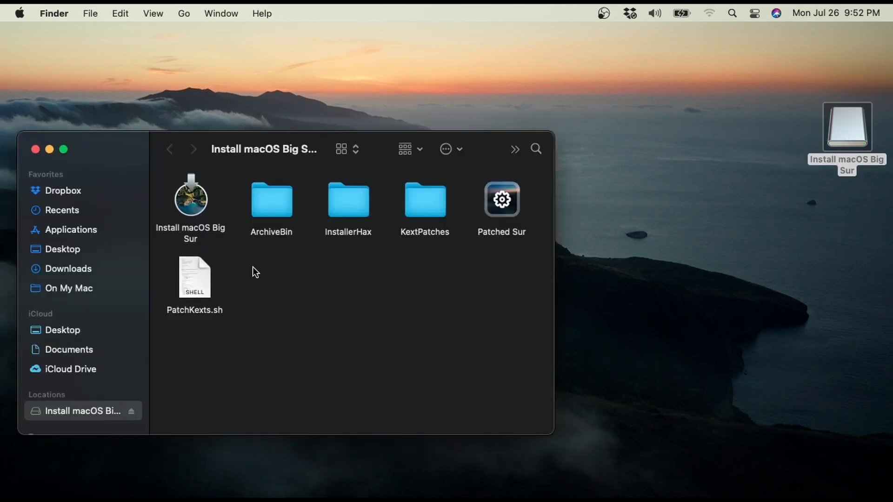
{"action": "double_click", "coordinate": [425, 199]}
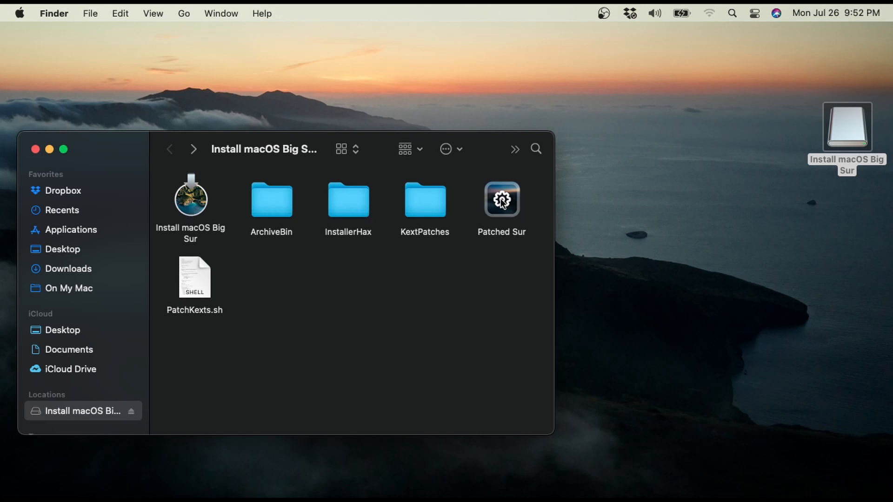
{"action": "left_click", "coordinate": [502, 200]}
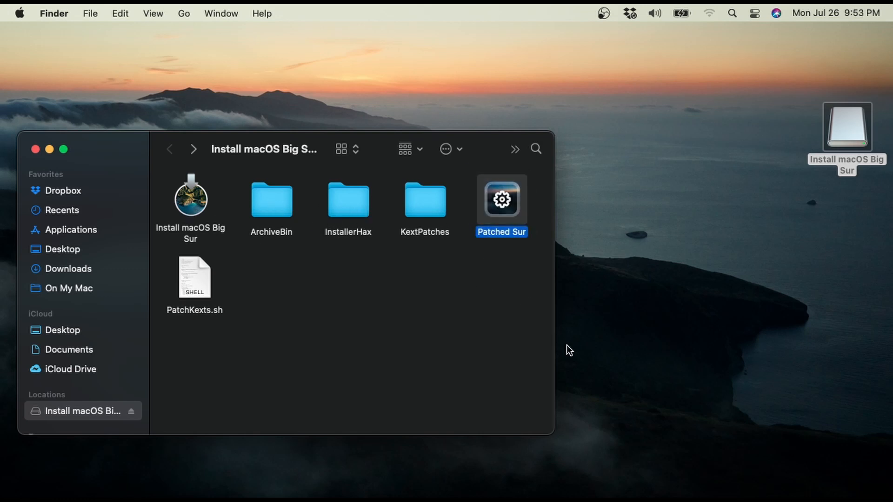
{"action": "double_click", "coordinate": [501, 200]}
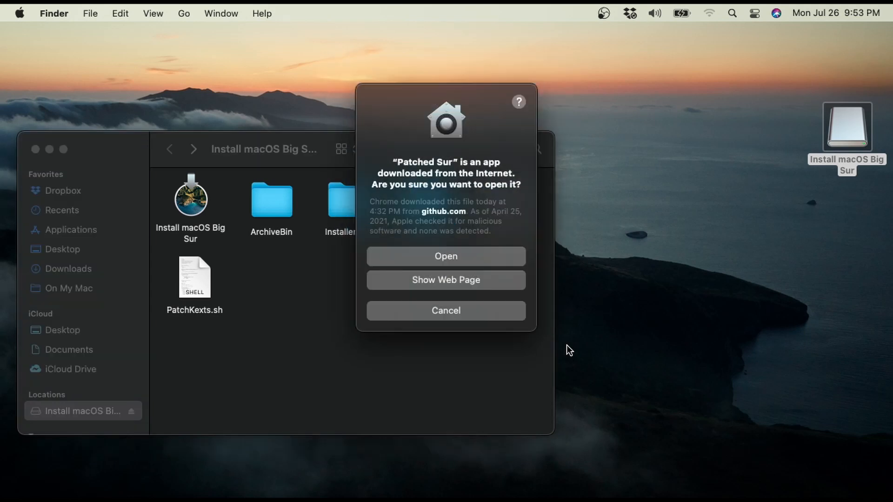
{"action": "left_click", "coordinate": [446, 256]}
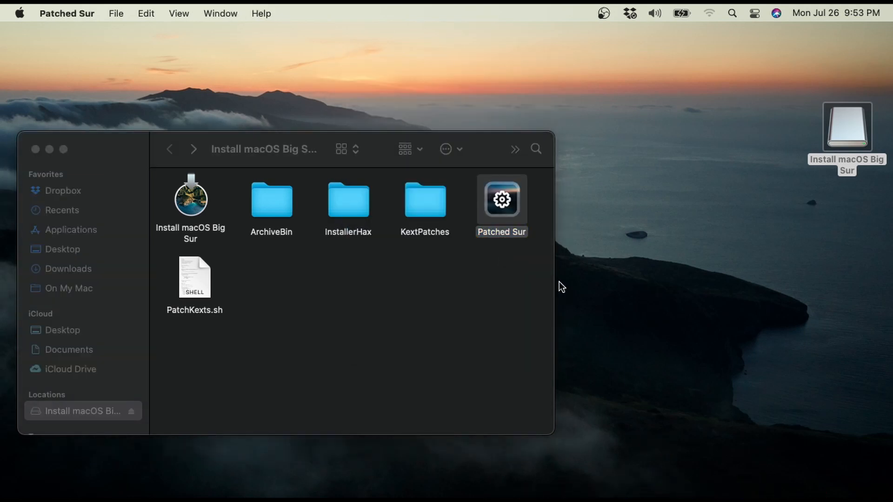
Bring up Patched Sur, go to Patch Kexts and start patching.
{"action": "double_click", "coordinate": [502, 199]}
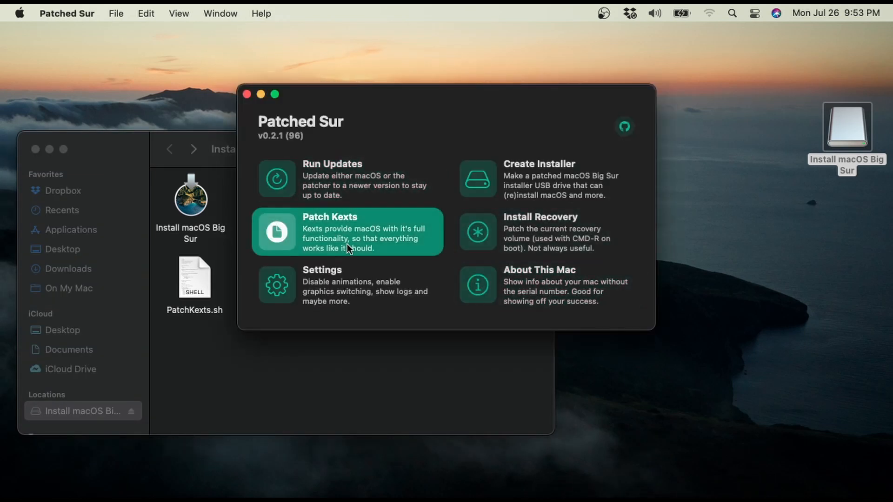
{"action": "left_click", "coordinate": [346, 231]}
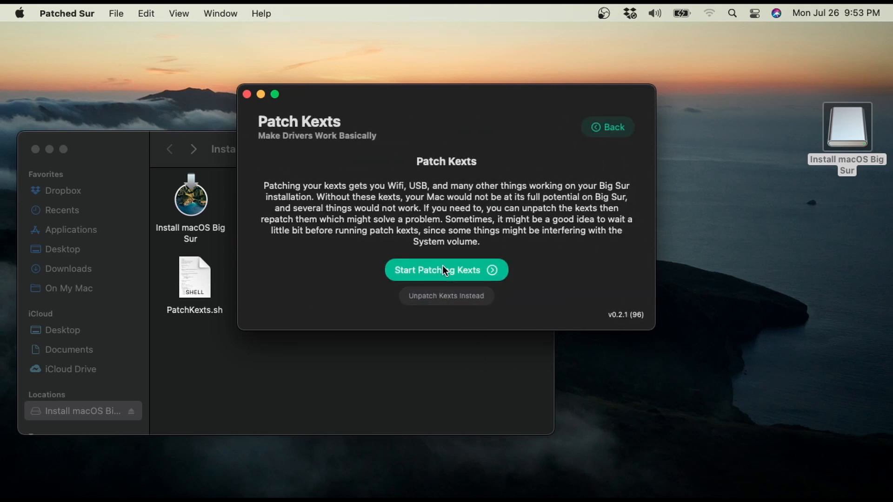
{"action": "left_click", "coordinate": [446, 269]}
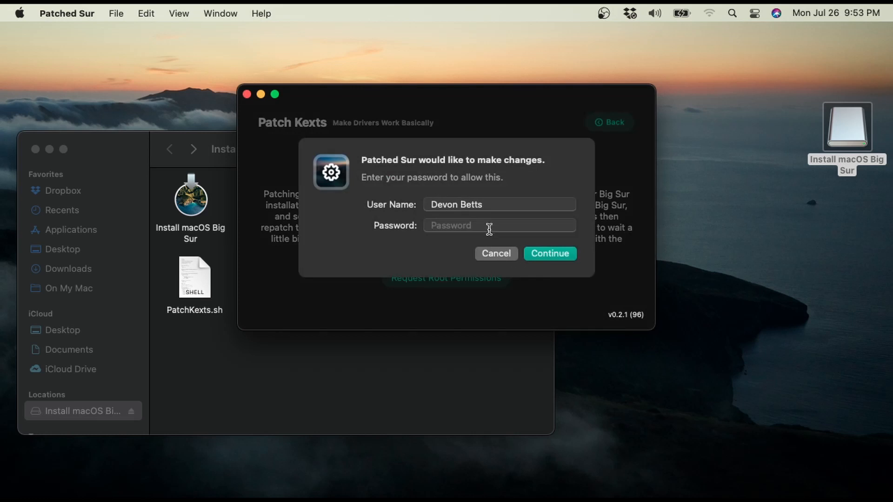
Authorize kext patching with the administrator password, re-entering it after rejection.
{"action": "type", "text": "password"}
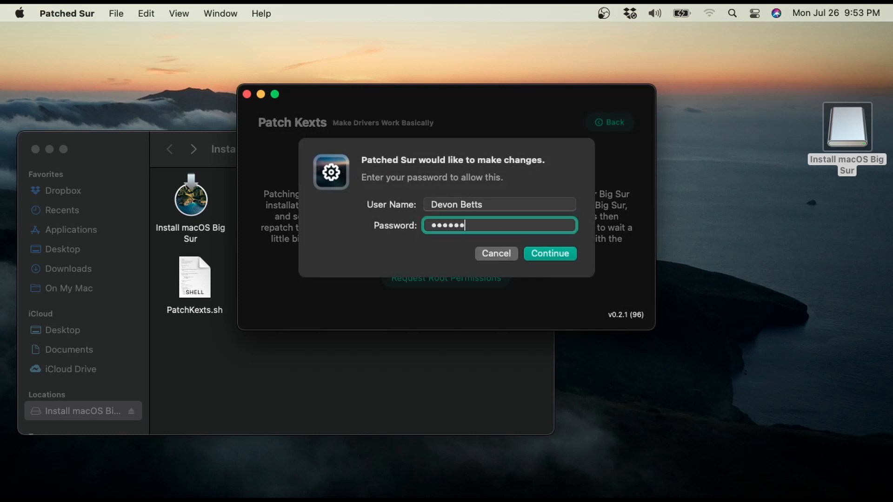
{"action": "type", "text": "••••"}
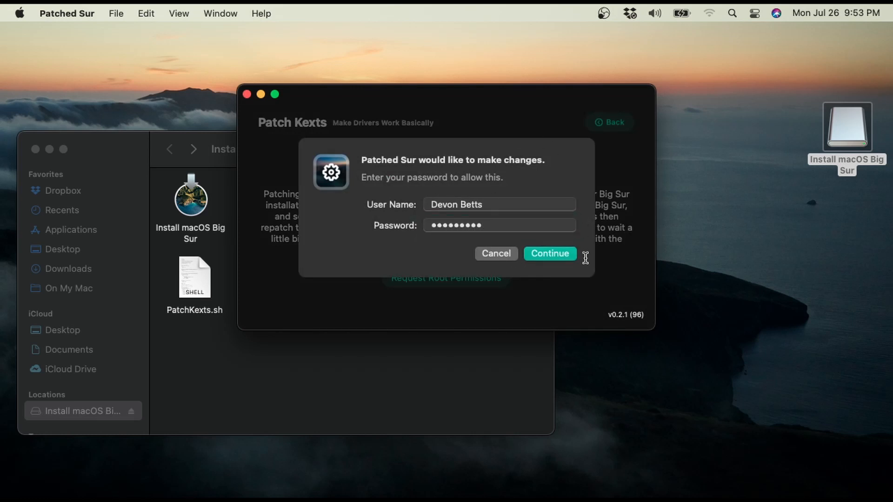
{"action": "left_click", "coordinate": [499, 225]}
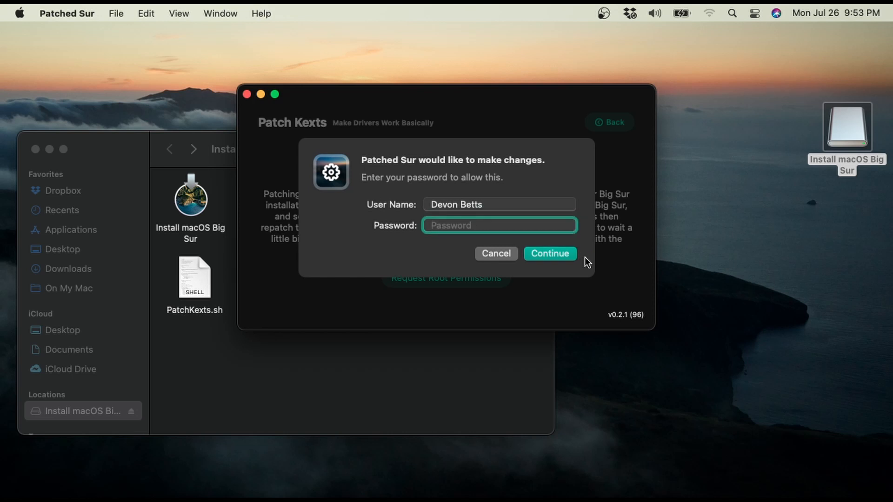
{"action": "type", "text": "•"}
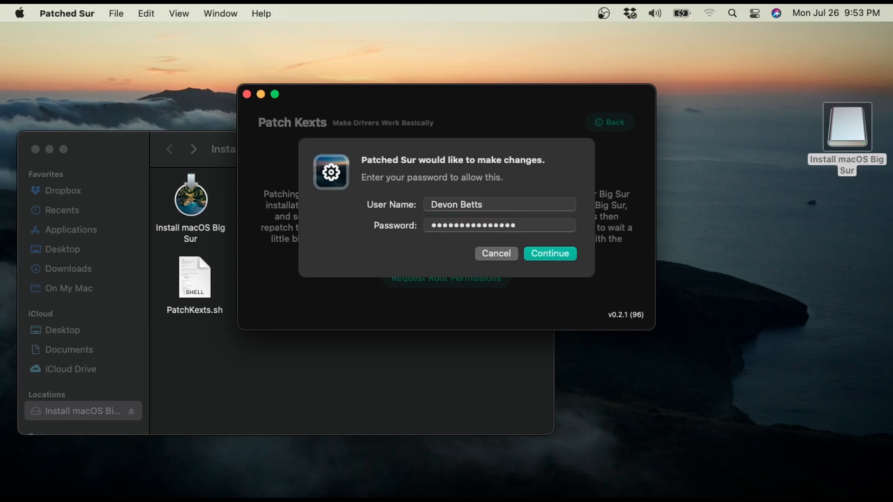
{"action": "left_click", "coordinate": [499, 225]}
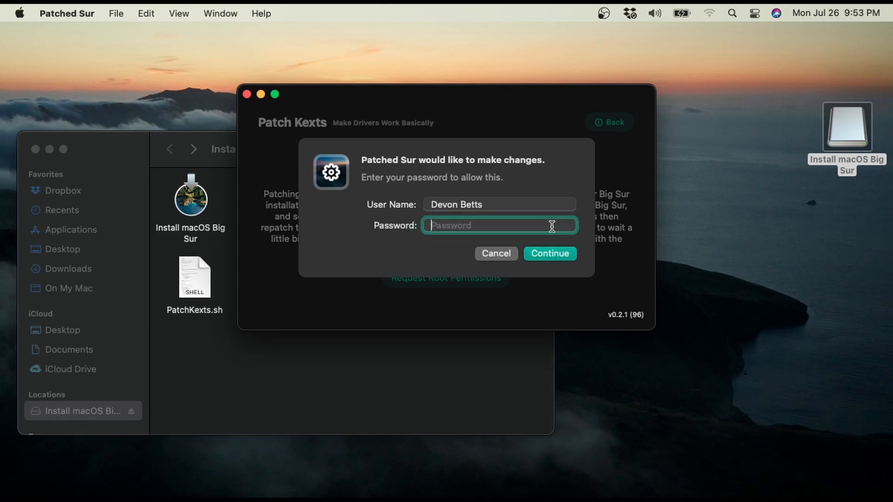
{"action": "type", "text": "password"}
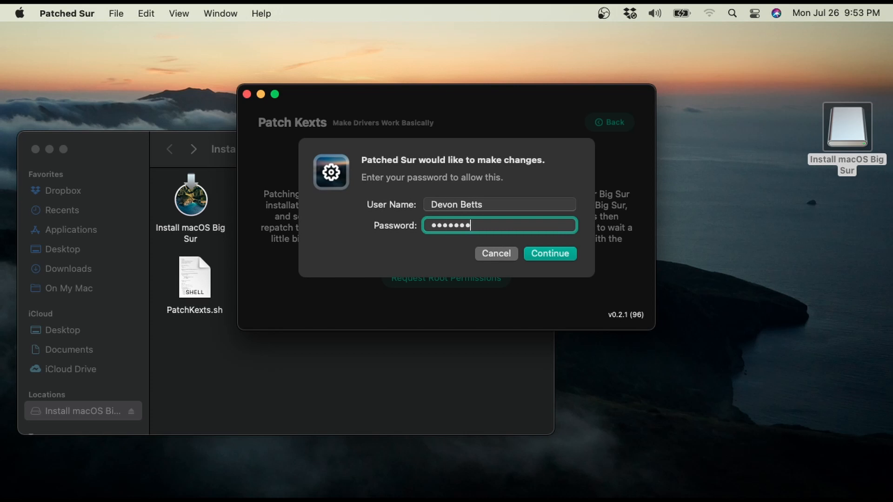
{"action": "left_click", "coordinate": [549, 254]}
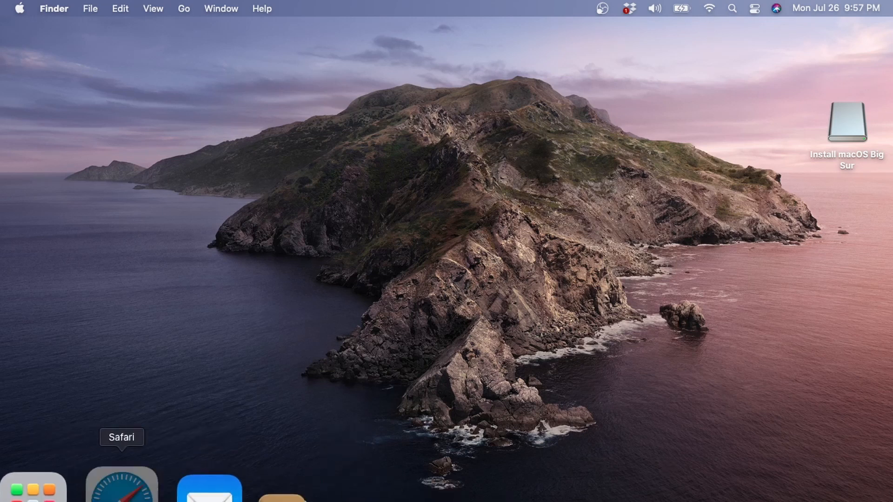
{"action": "mouse_move", "coordinate": [386, 254]}
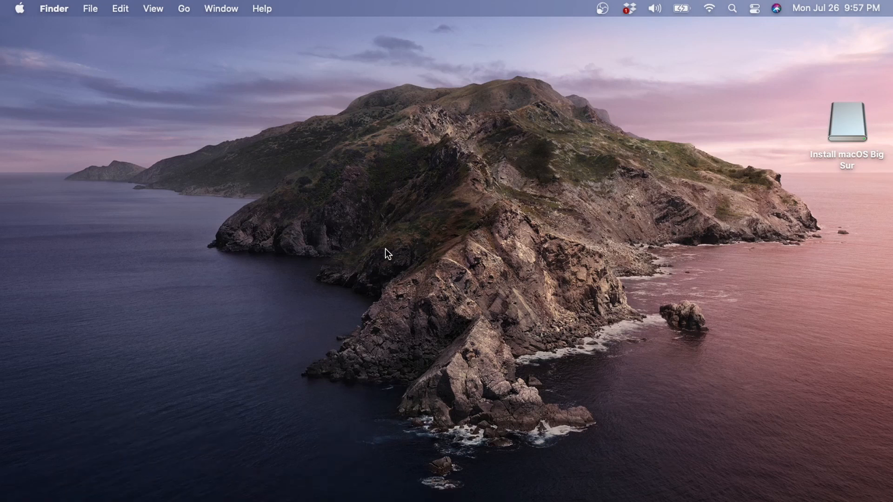
{"action": "mouse_move", "coordinate": [373, 265]}
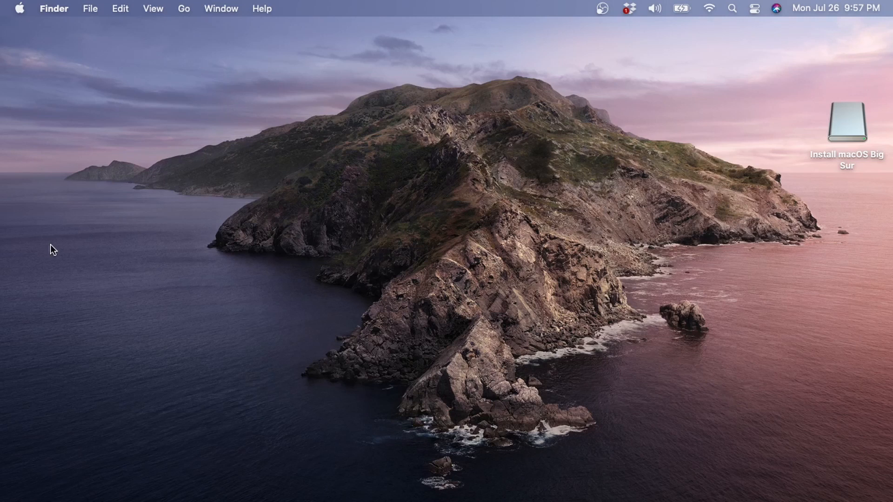
{"action": "mouse_move", "coordinate": [147, 408]}
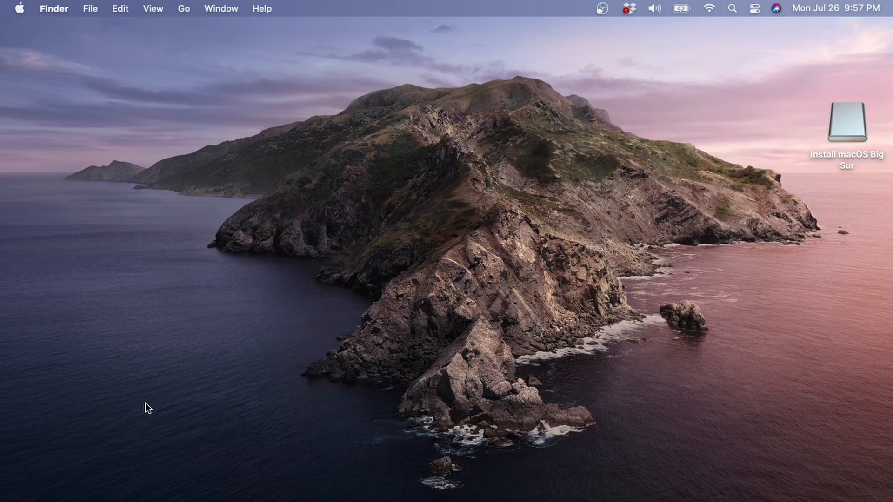
Launch Safari from the Dock on the rebooted desktop.
{"action": "left_click", "coordinate": [359, 405]}
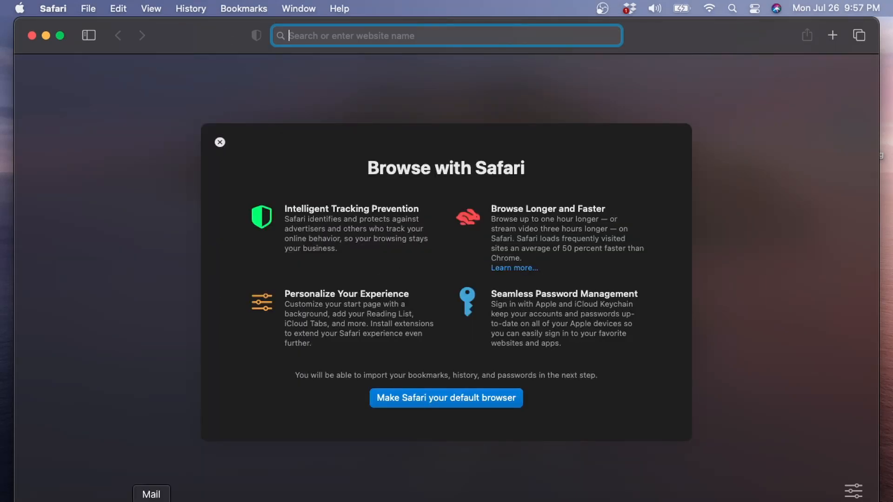
Dismiss the welcome screen, load stopphonescammers.com, then close the Safari window.
{"action": "left_click", "coordinate": [219, 142]}
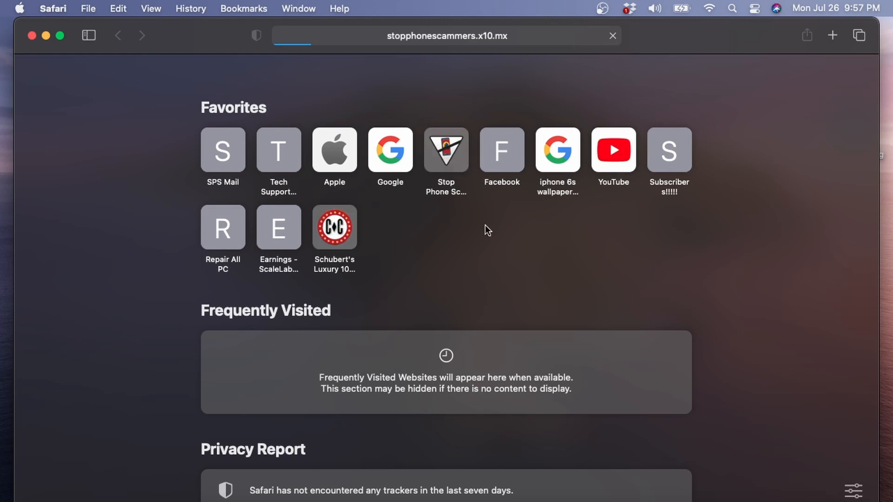
{"action": "mouse_move", "coordinate": [520, 284]}
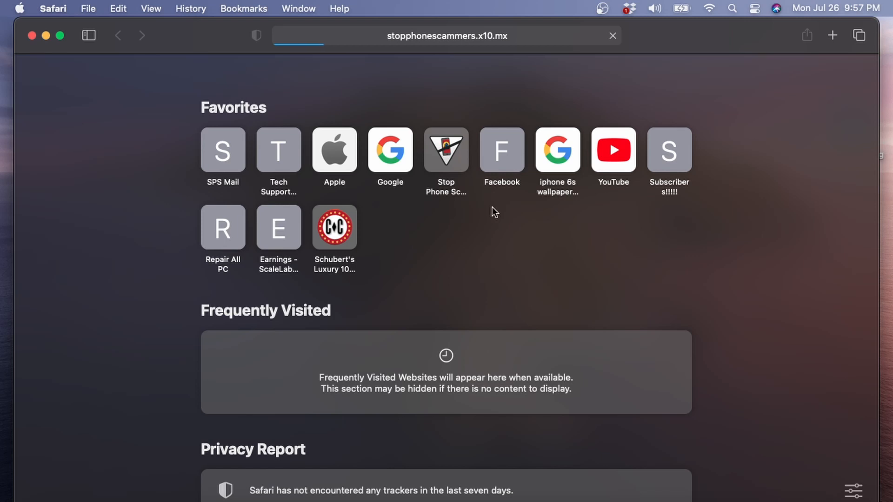
{"action": "left_click", "coordinate": [446, 150]}
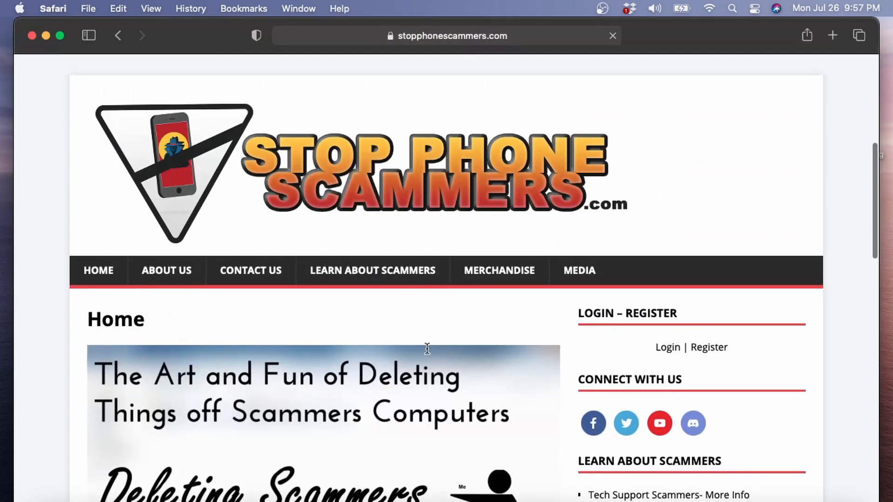
{"action": "left_click", "coordinate": [31, 36]}
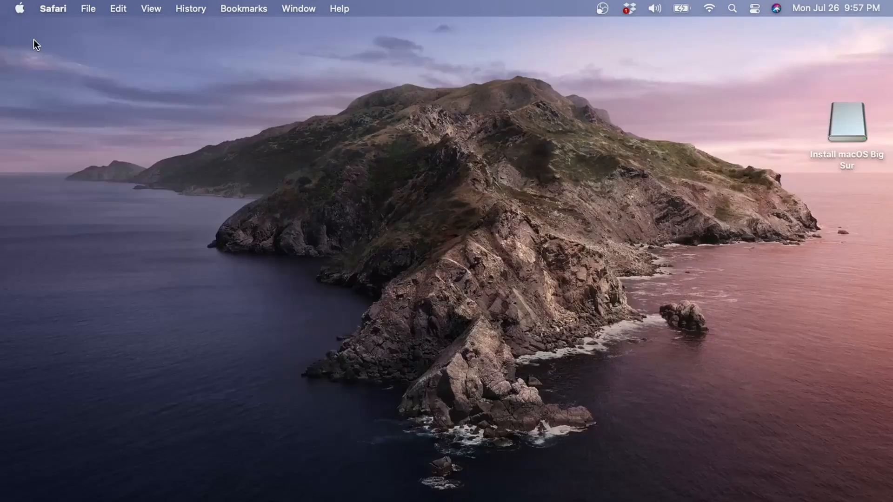
{"action": "left_click", "coordinate": [364, 350]}
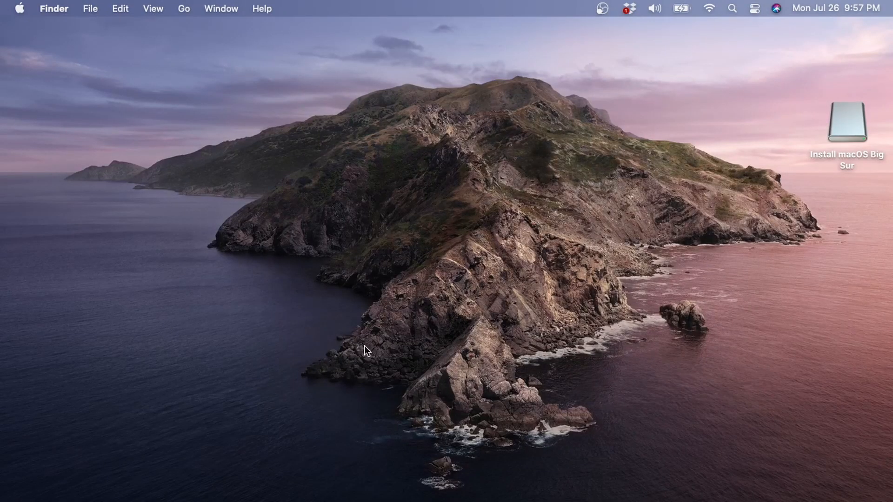